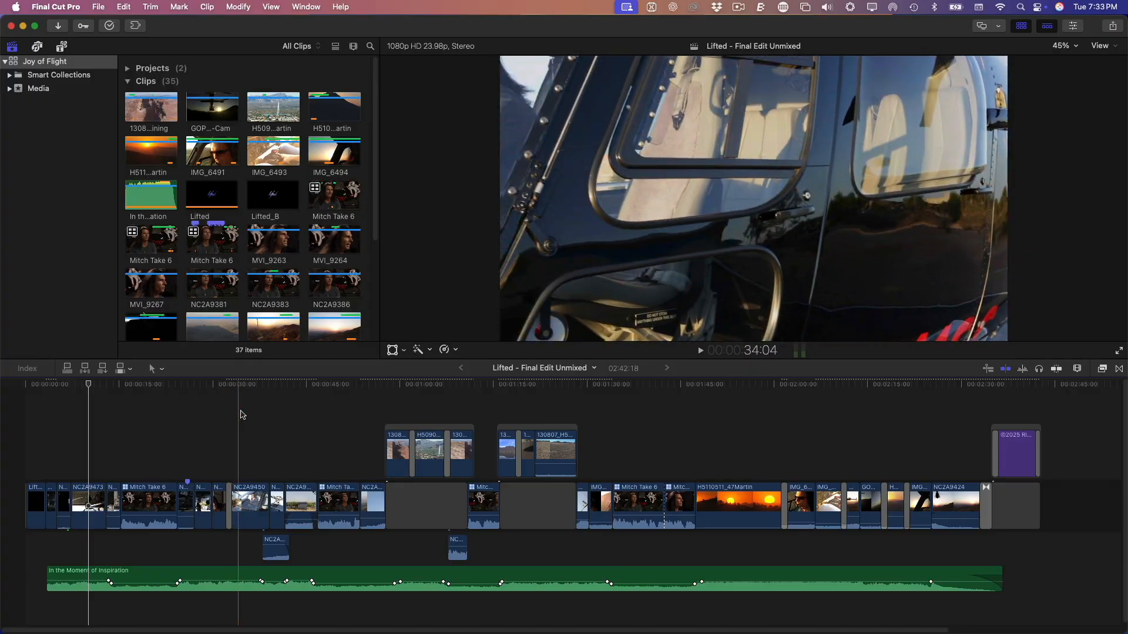
# Skim the edit, expand and collapse the interview clip's audio, then select the Fountain Hills geyser clip for inspection.
pyautogui.click(311, 383)
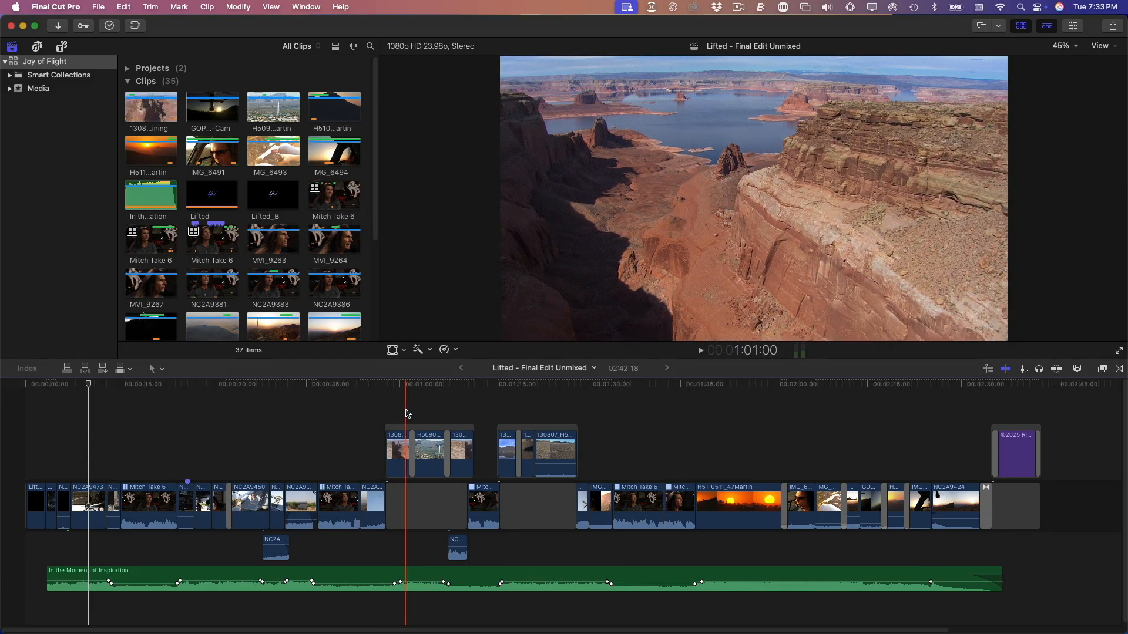
pyautogui.click(515, 384)
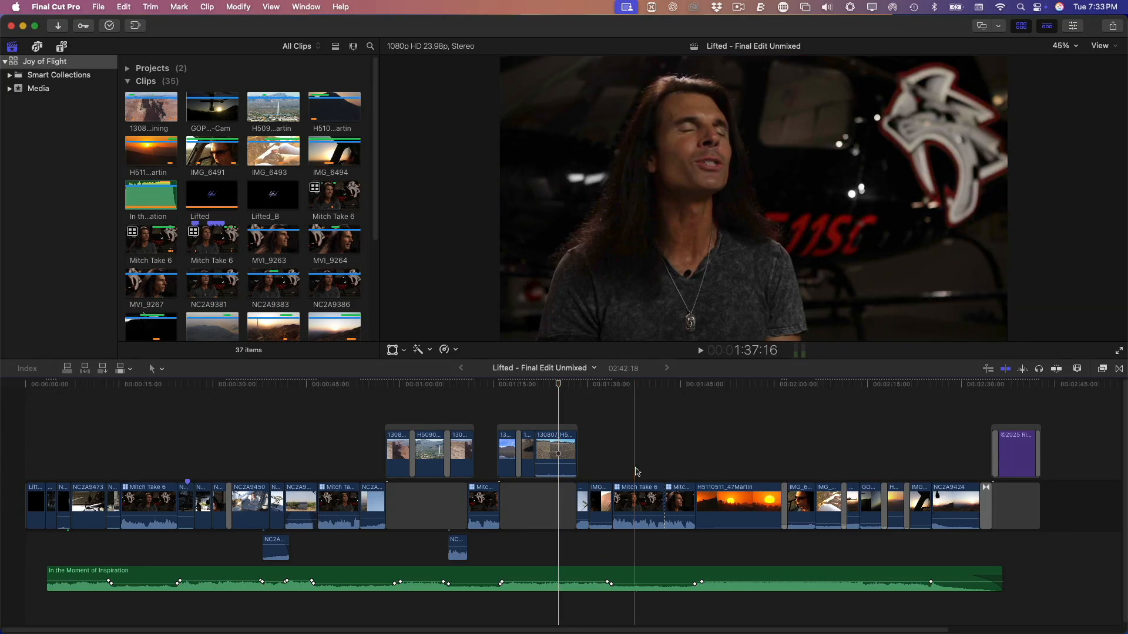
pyautogui.click(636, 504)
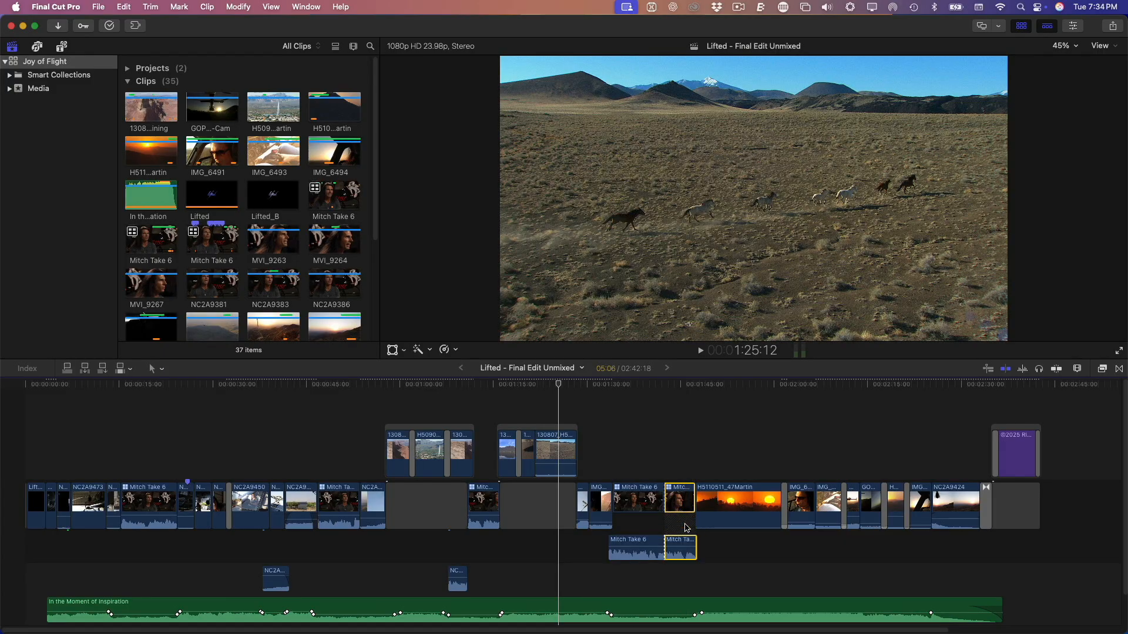
pyautogui.click(639, 550)
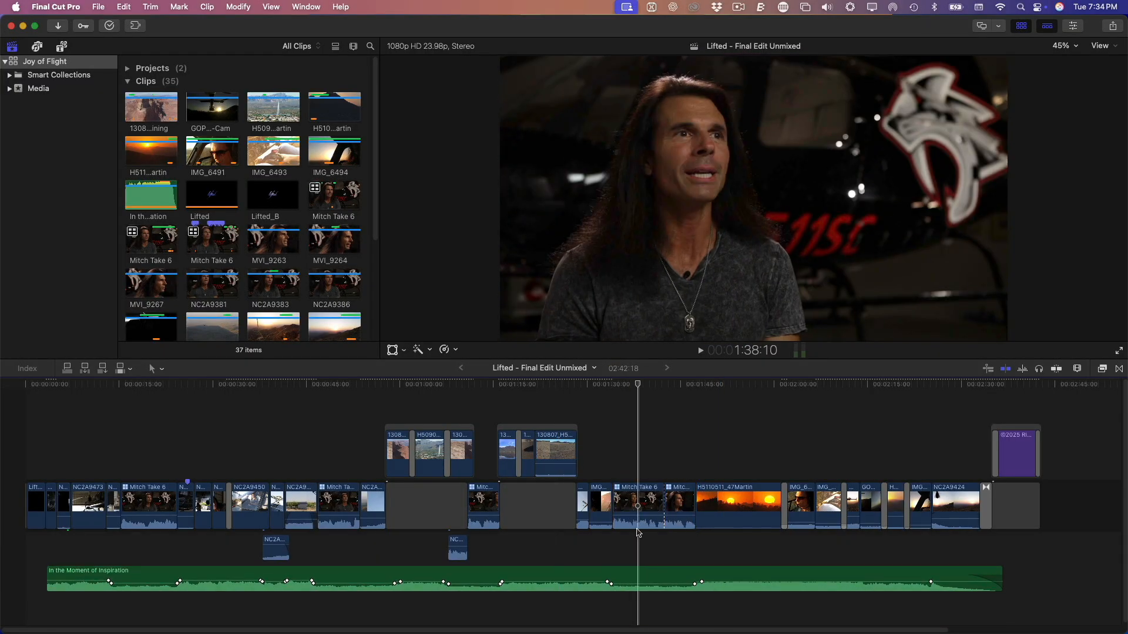
pyautogui.click(434, 384)
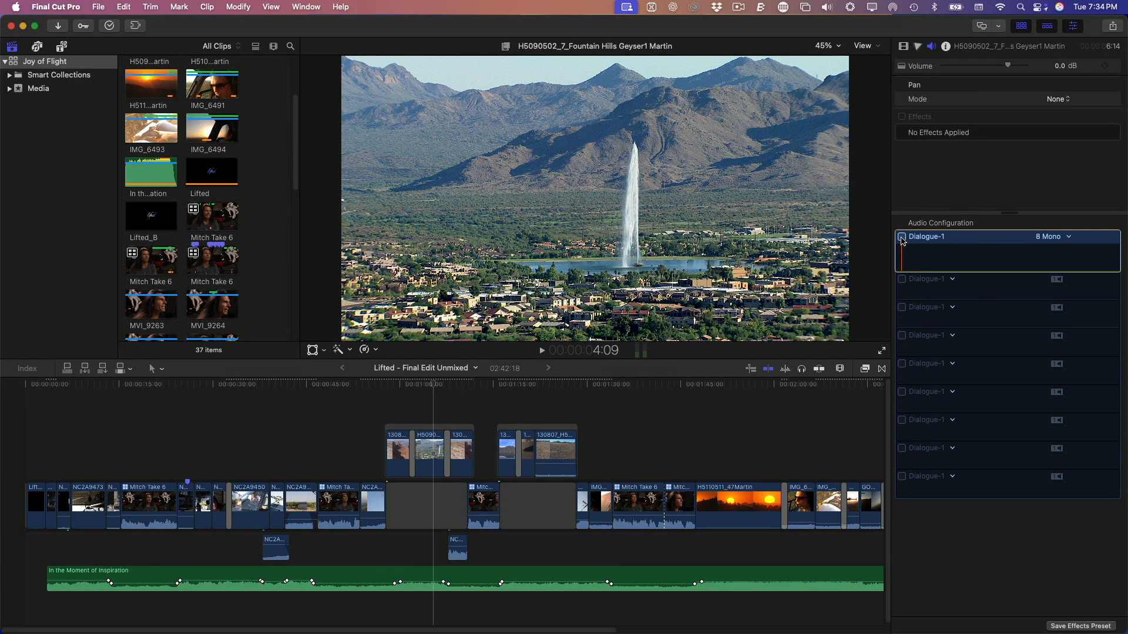
pyautogui.click(901, 237)
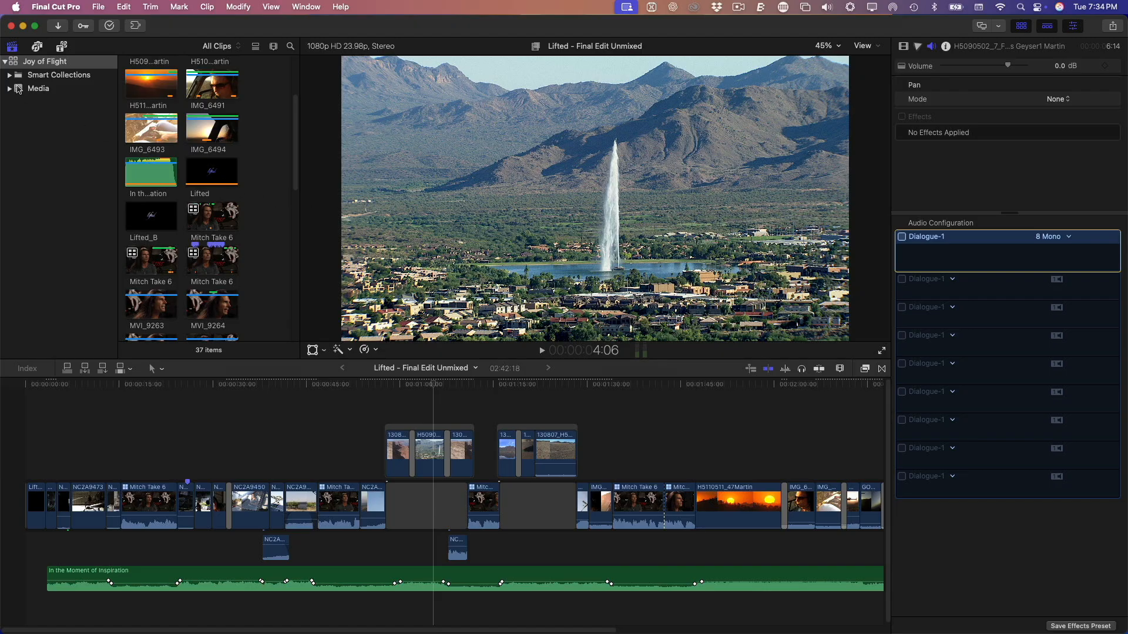
# In Library Properties, set the library's media storage location to the Media folder on the Desktop.
pyautogui.click(903, 46)
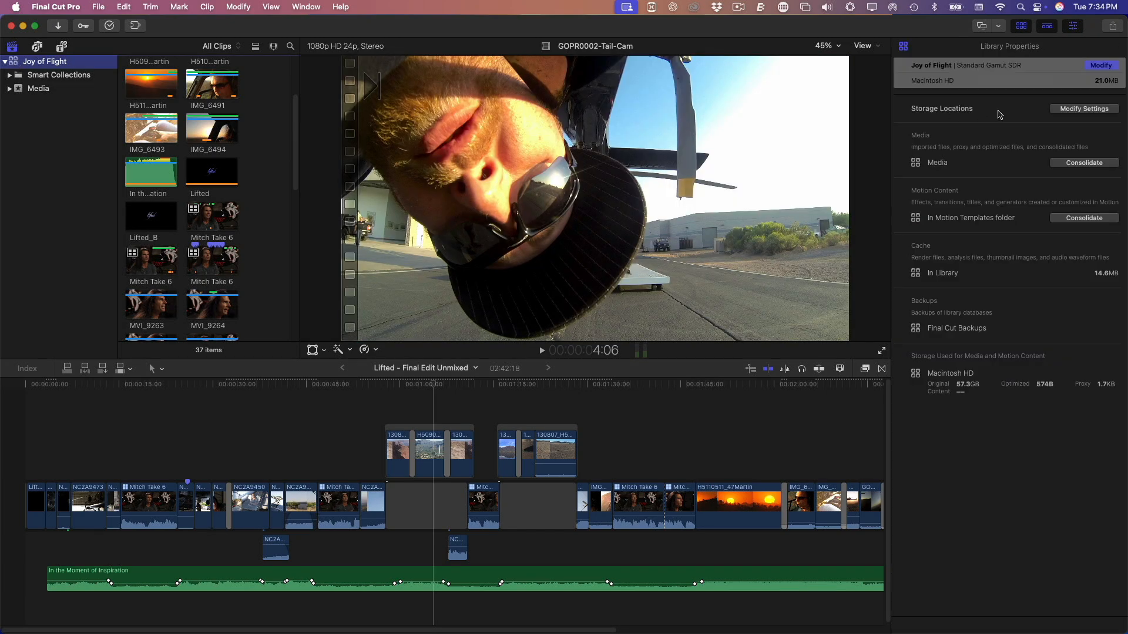
pyautogui.click(1083, 108)
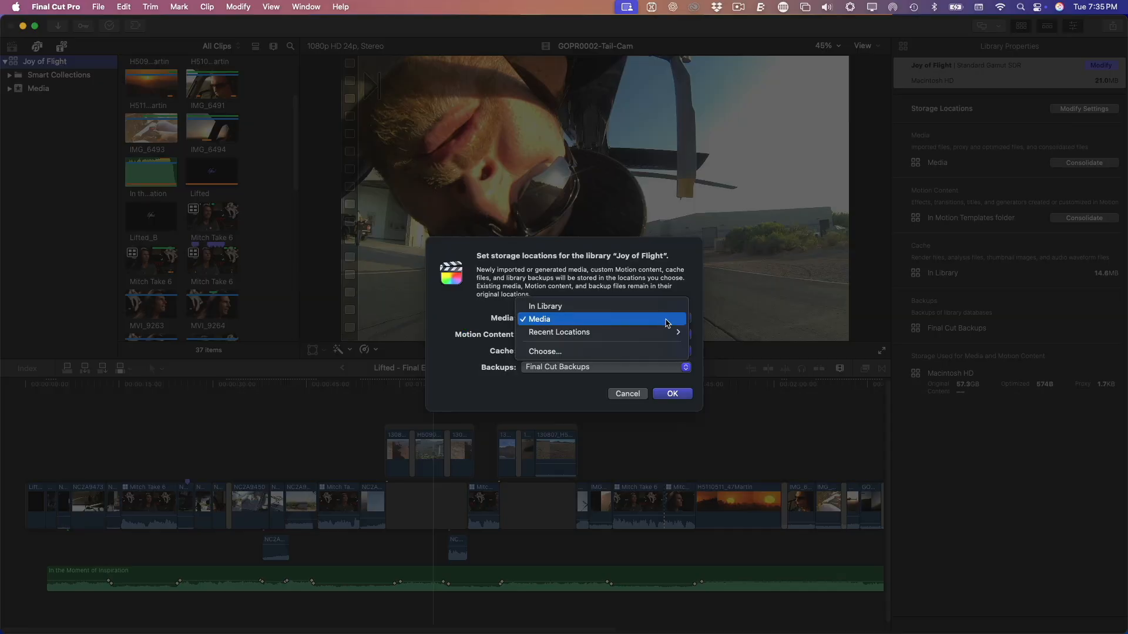
pyautogui.click(538, 319)
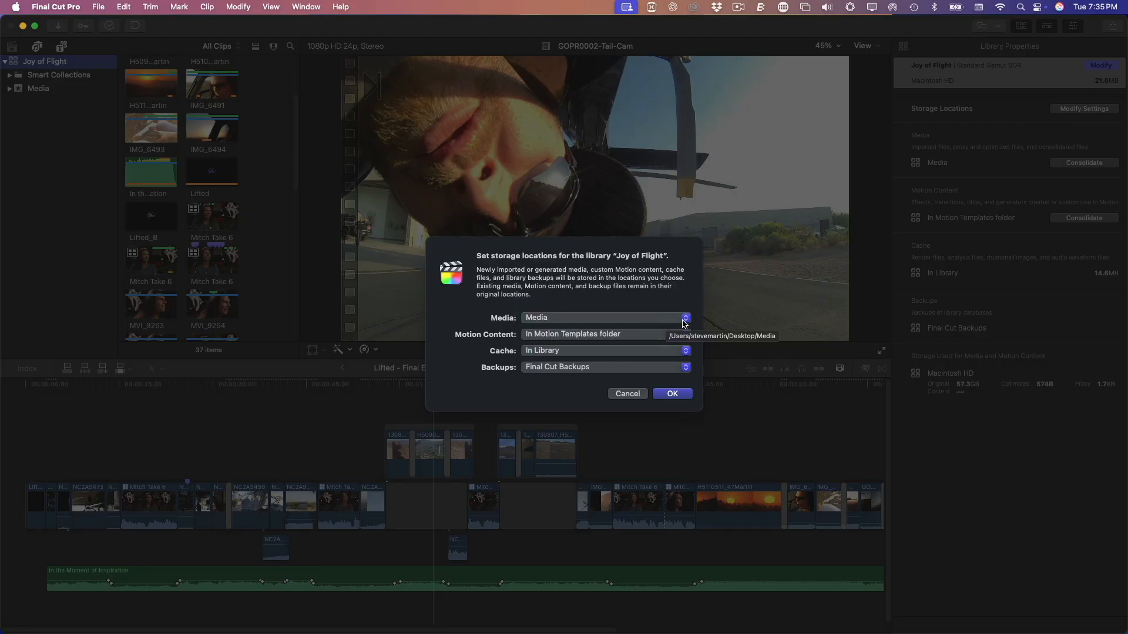
pyautogui.moveTo(682, 306)
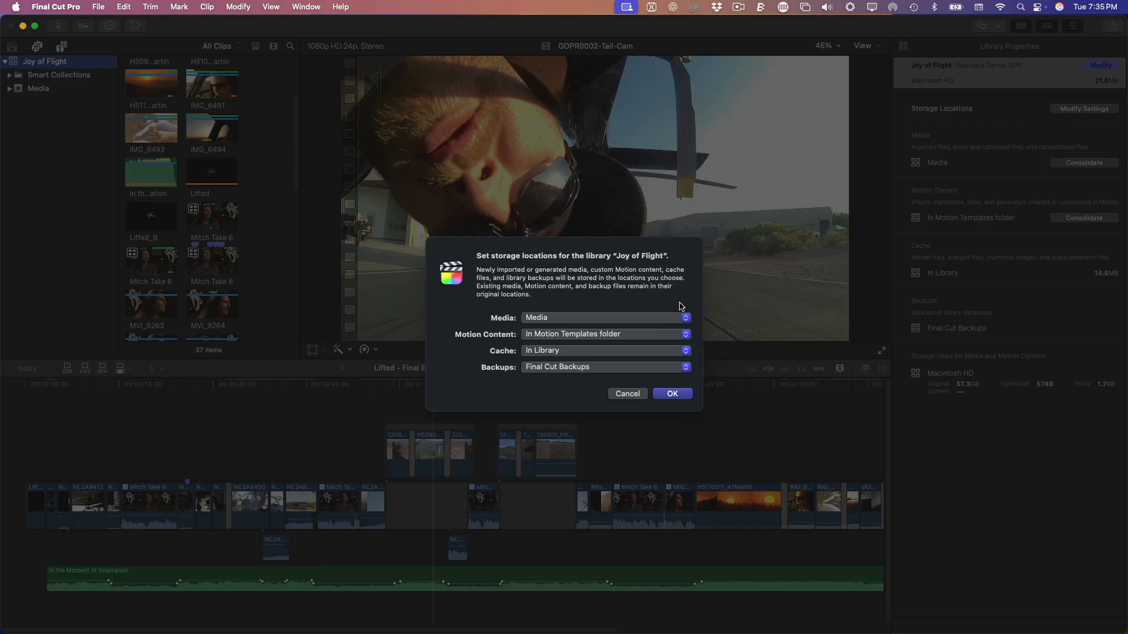
pyautogui.moveTo(671, 324)
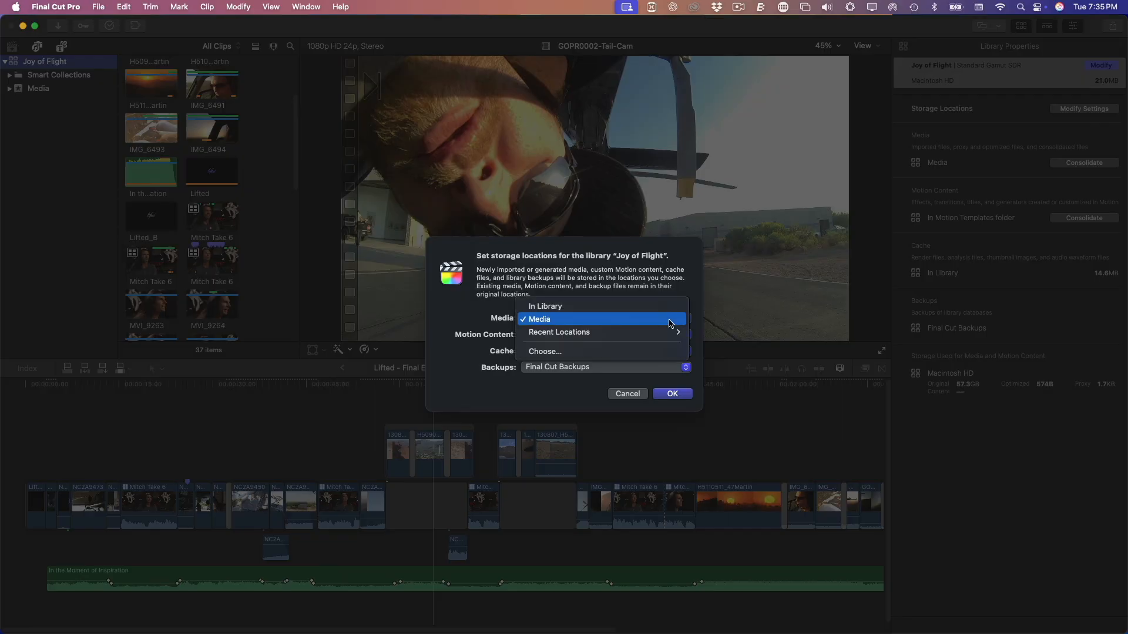
pyautogui.click(544, 351)
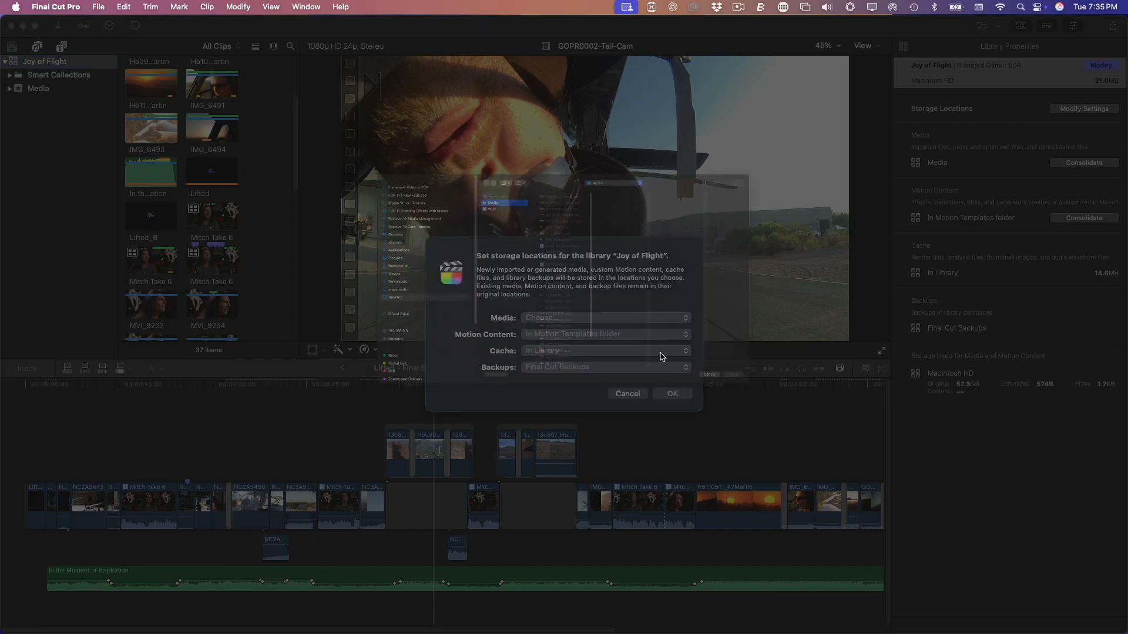
pyautogui.click(604, 318)
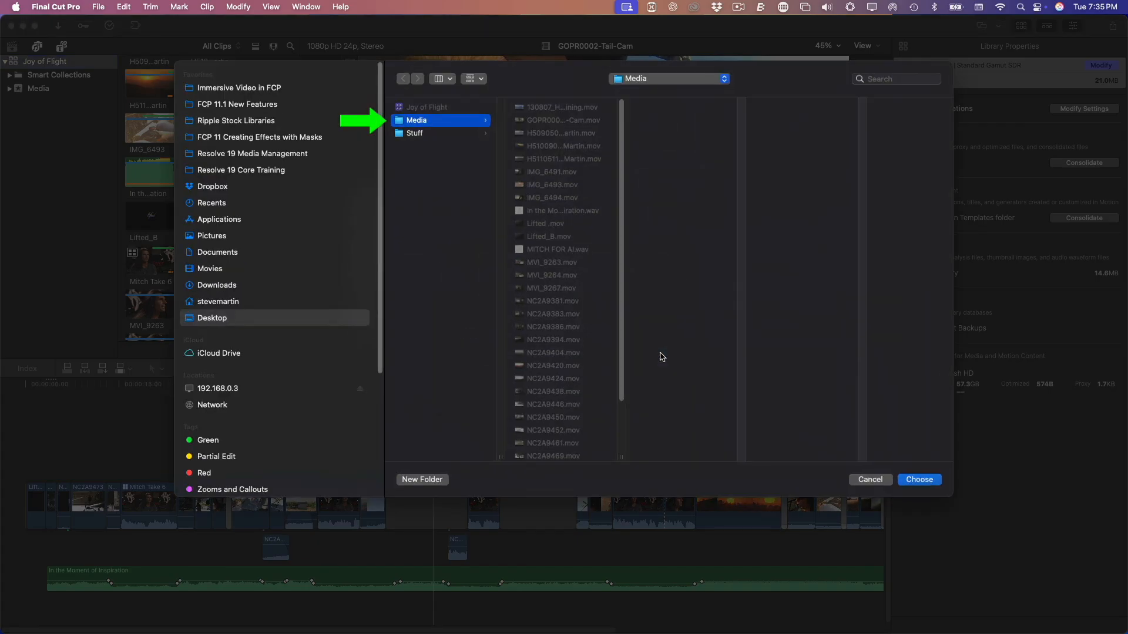
pyautogui.moveTo(453, 145)
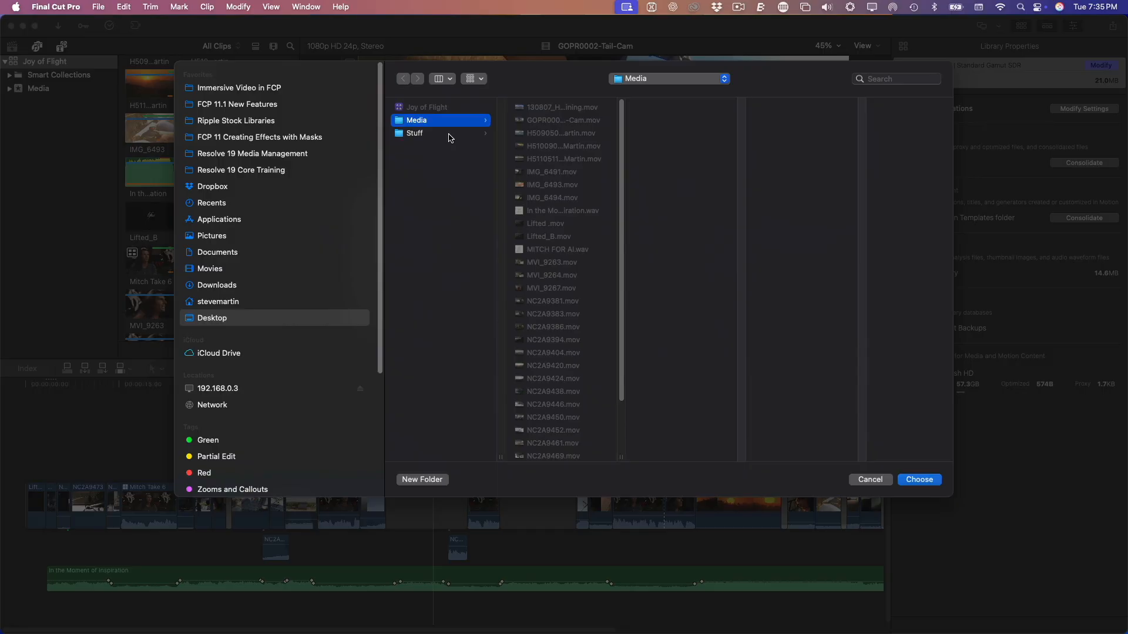
pyautogui.moveTo(704, 394)
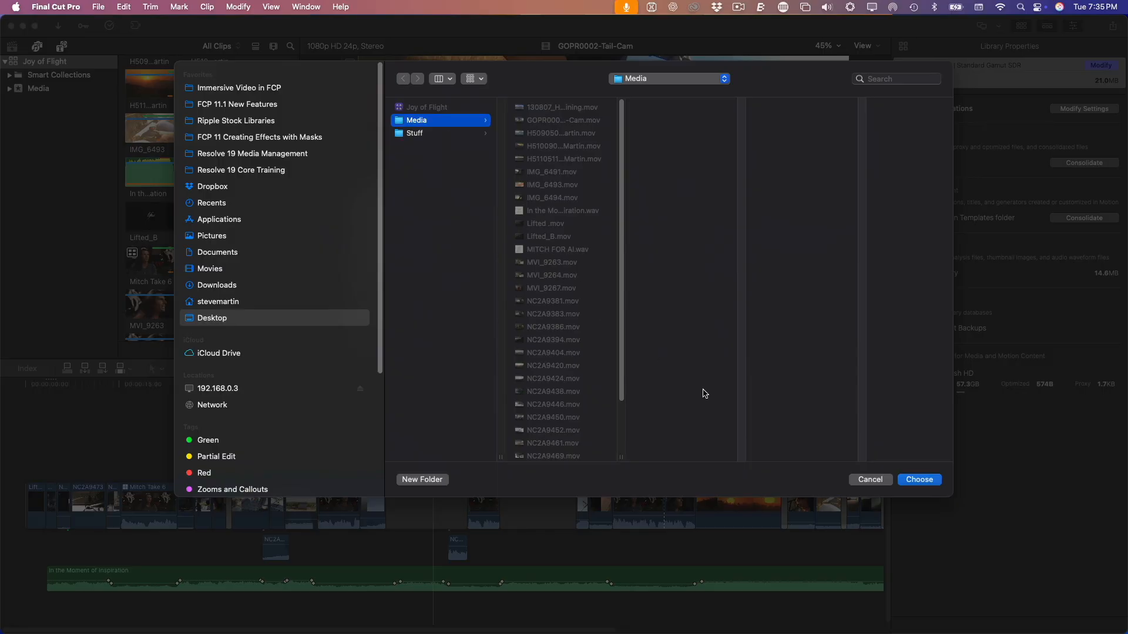
pyautogui.click(919, 480)
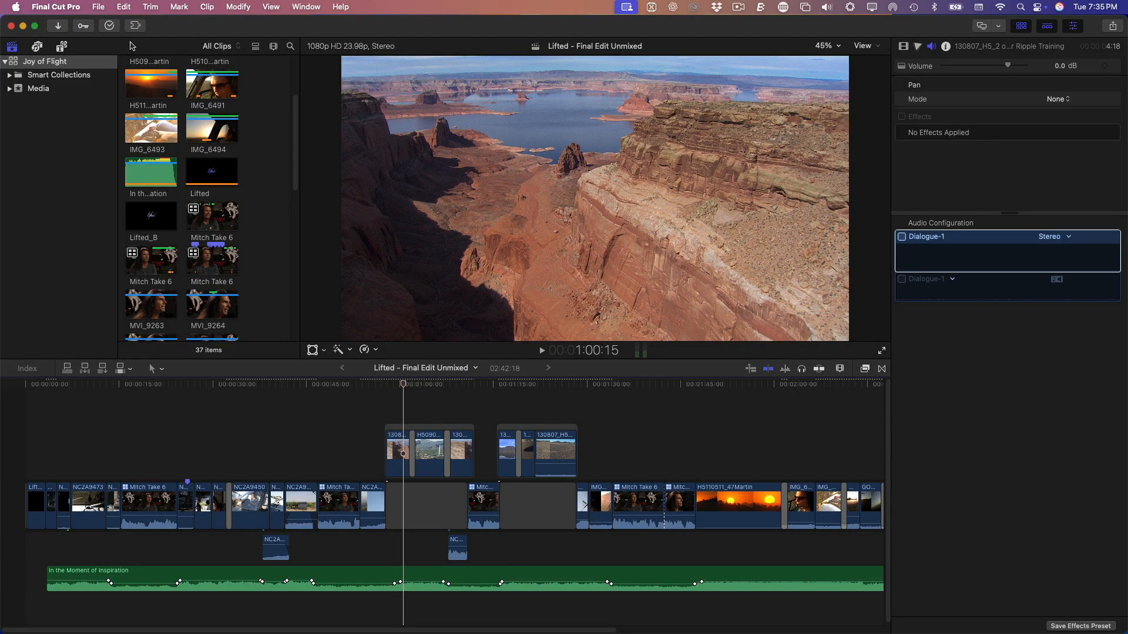
# Start exporting the Lifted - Final Edit Unmixed timeline as XML via File > Export XML.
pyautogui.click(97, 7)
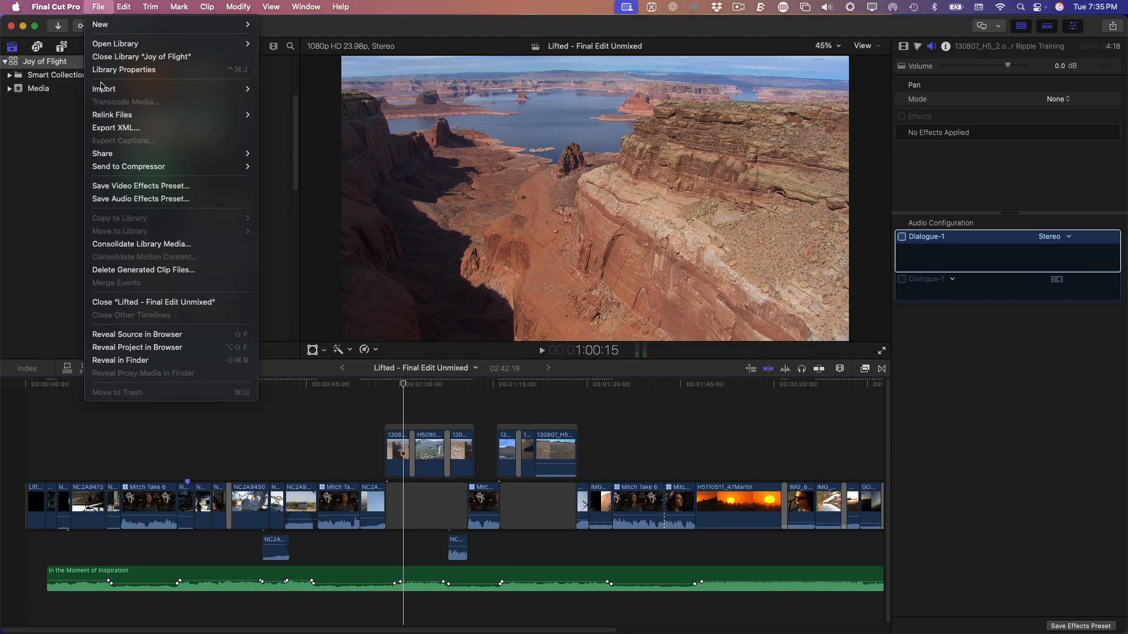
pyautogui.click(115, 127)
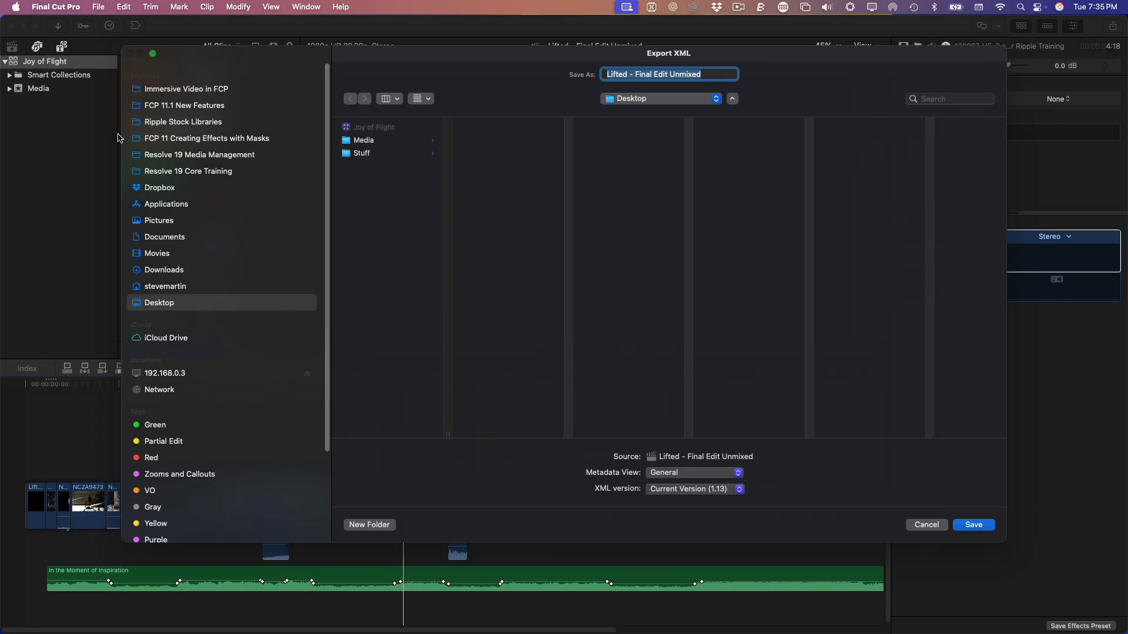
pyautogui.moveTo(831, 478)
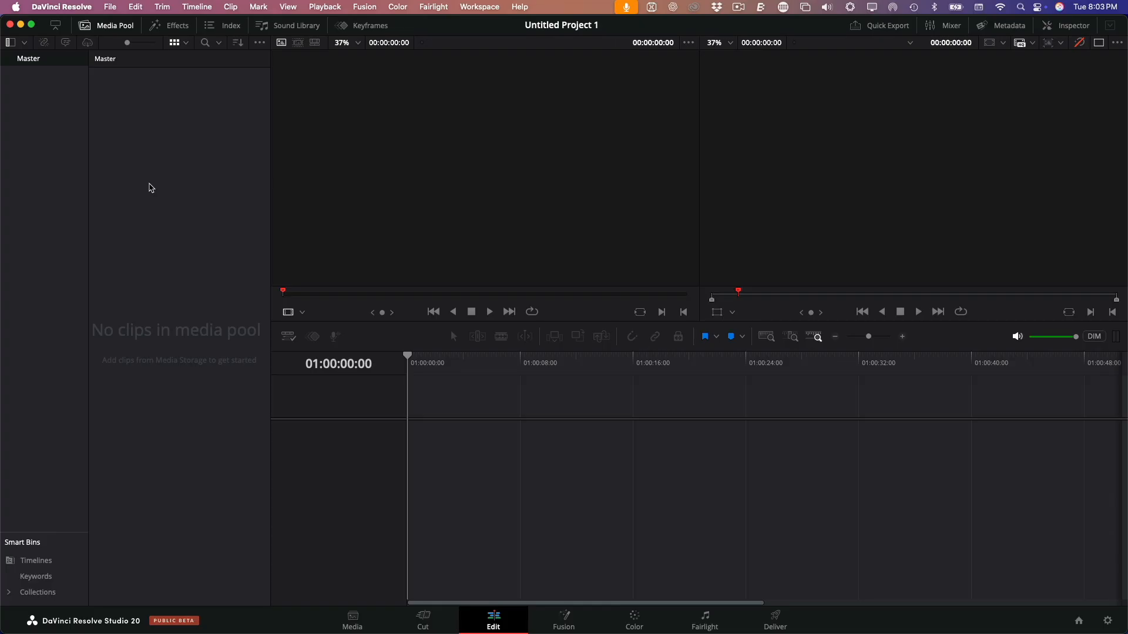
# Import the Lifted - Final Edit Unmixed .fcpxmld timeline from the Desktop via File > Import > Timeline.
pyautogui.click(110, 7)
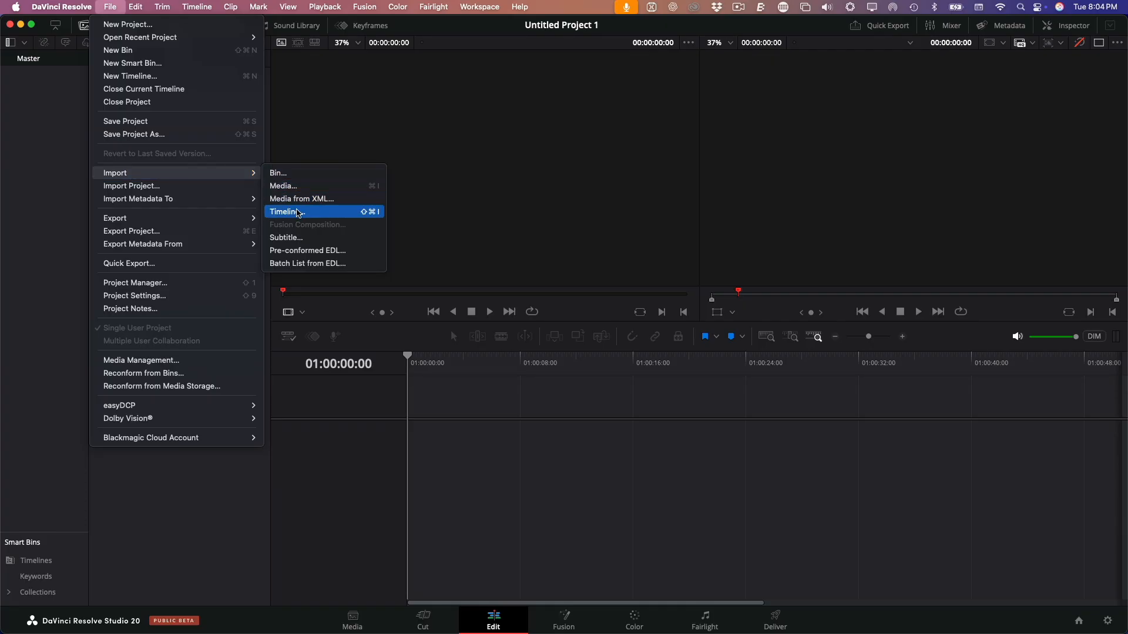
pyautogui.click(285, 212)
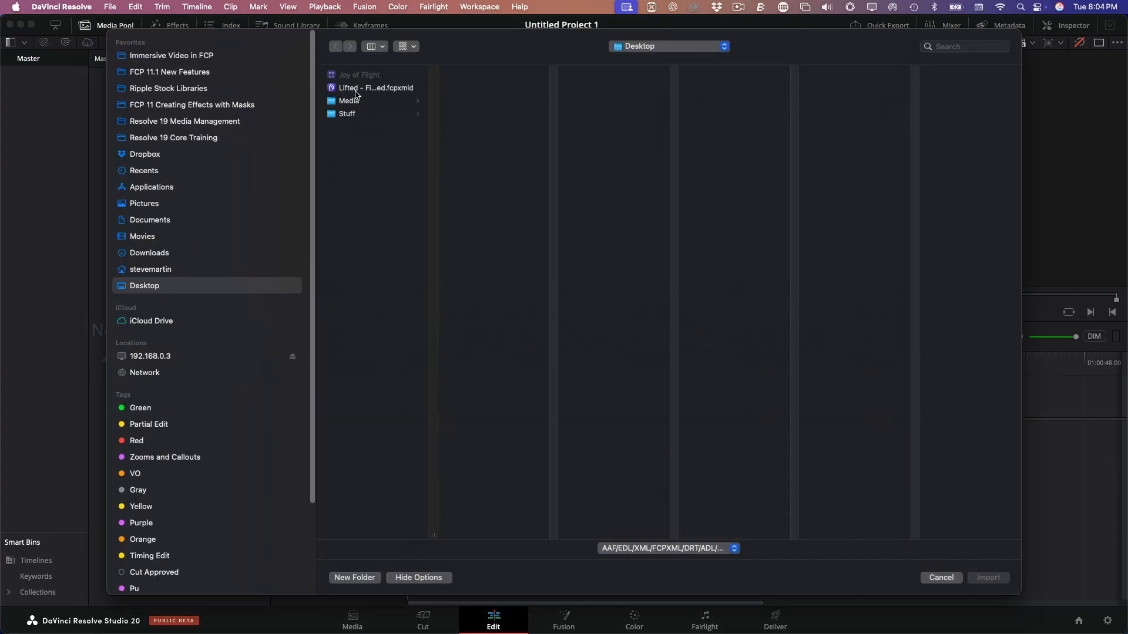
pyautogui.click(374, 88)
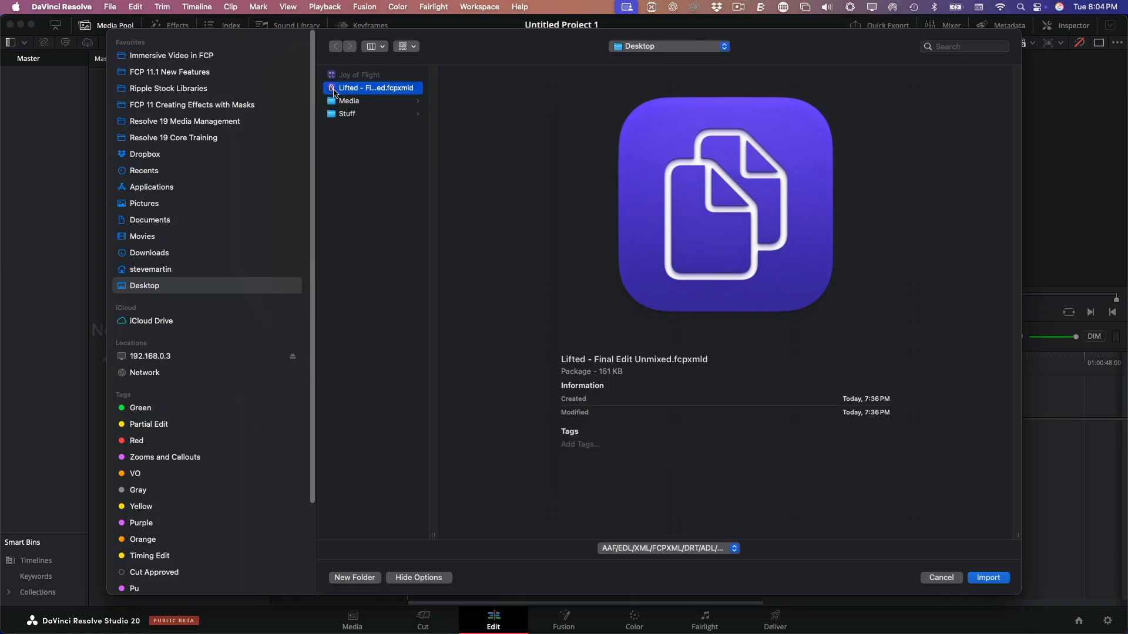
pyautogui.click(988, 578)
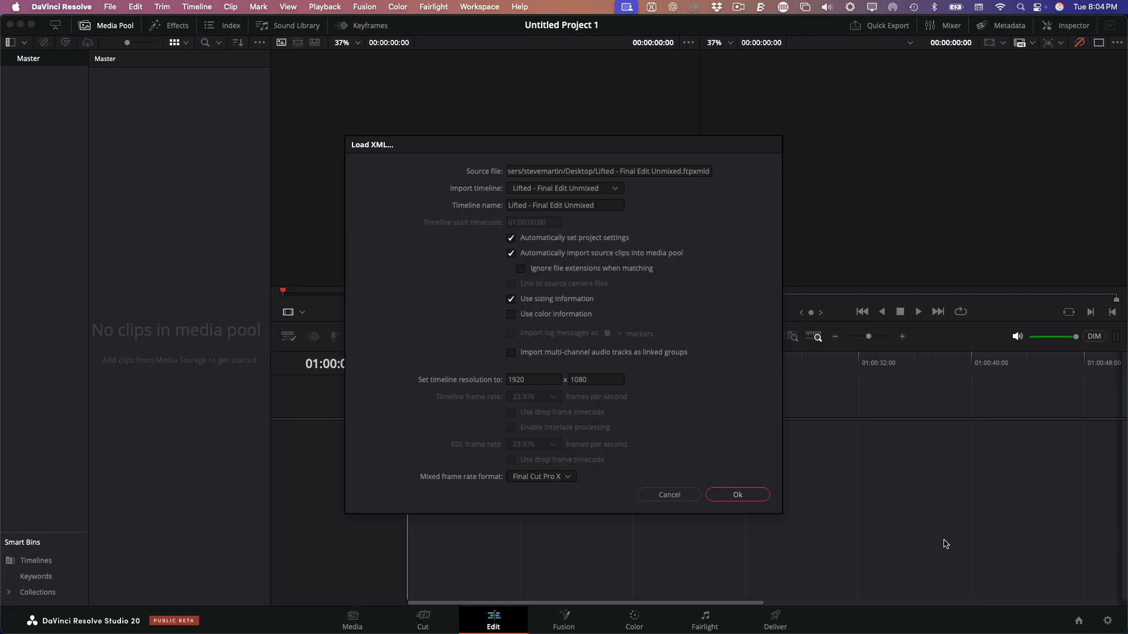
pyautogui.moveTo(509, 322)
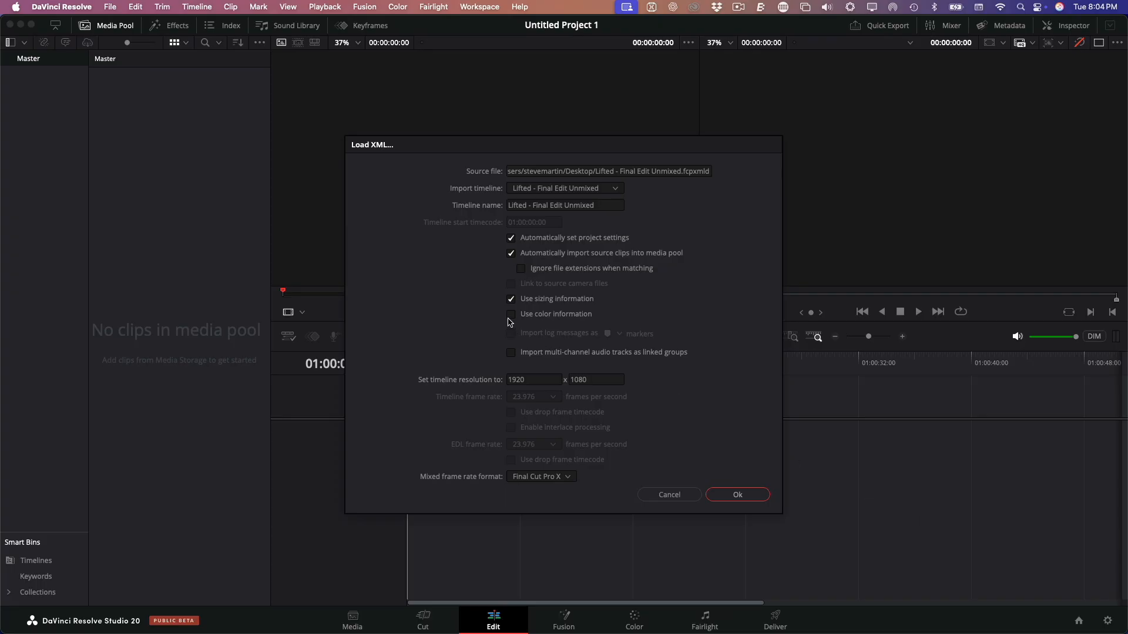
# Load the XML with color information import left off and dismiss the import log.
pyautogui.click(511, 314)
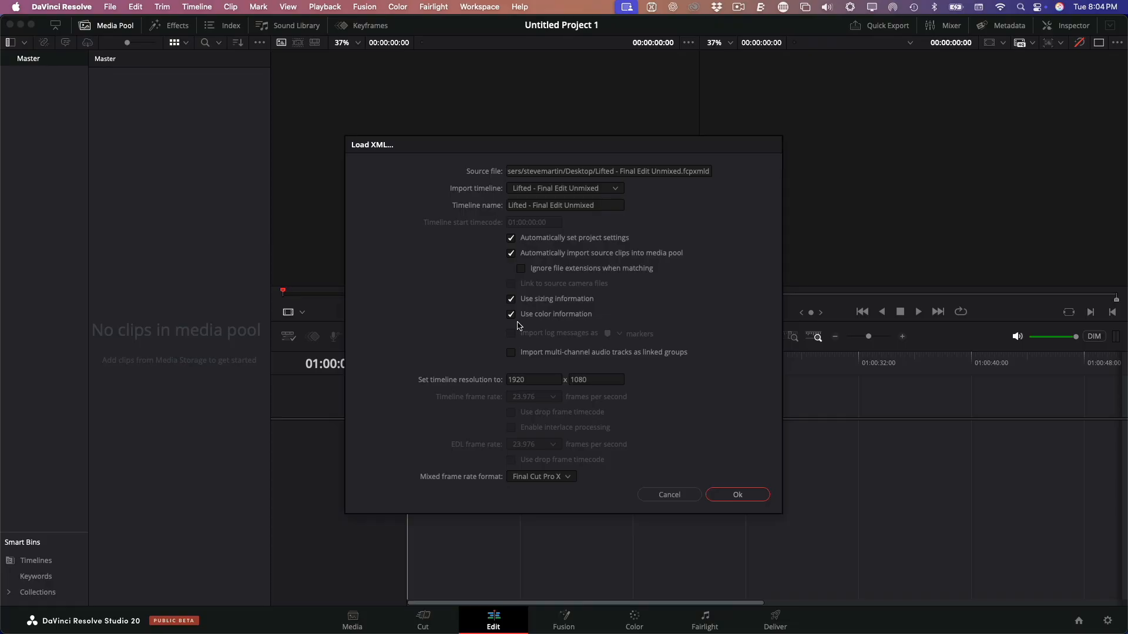
pyautogui.moveTo(517, 322)
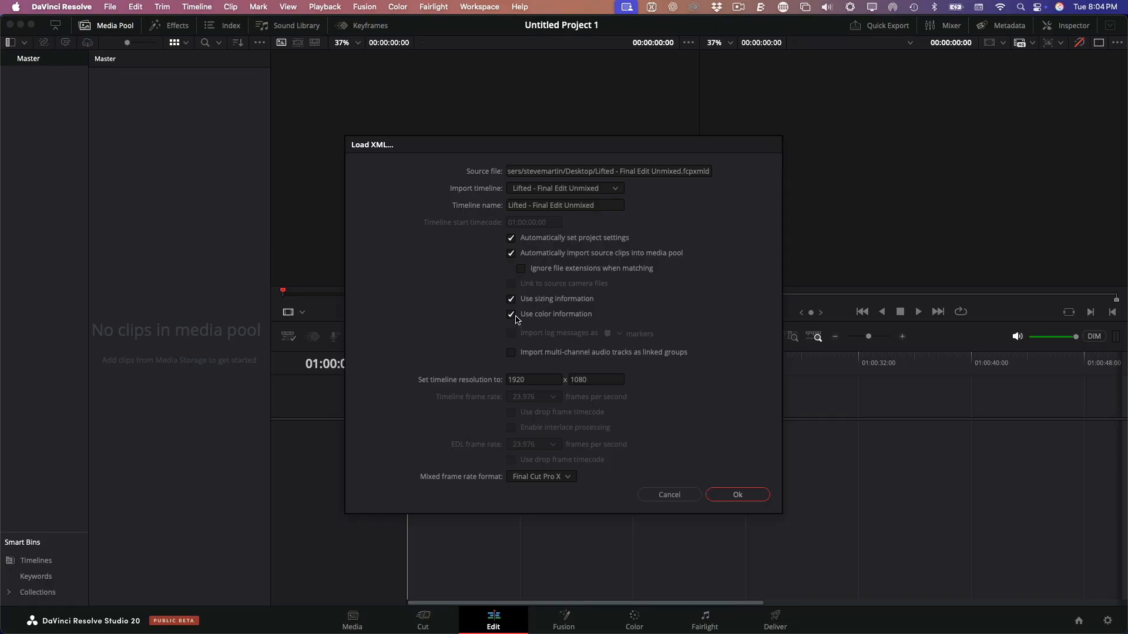
pyautogui.click(511, 315)
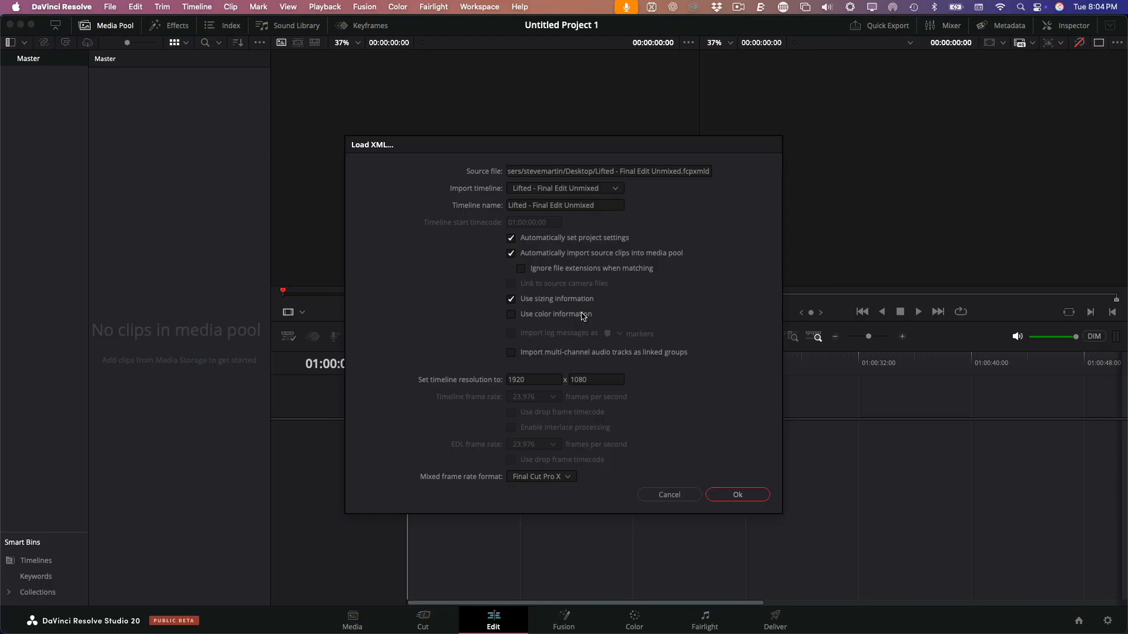
pyautogui.click(735, 494)
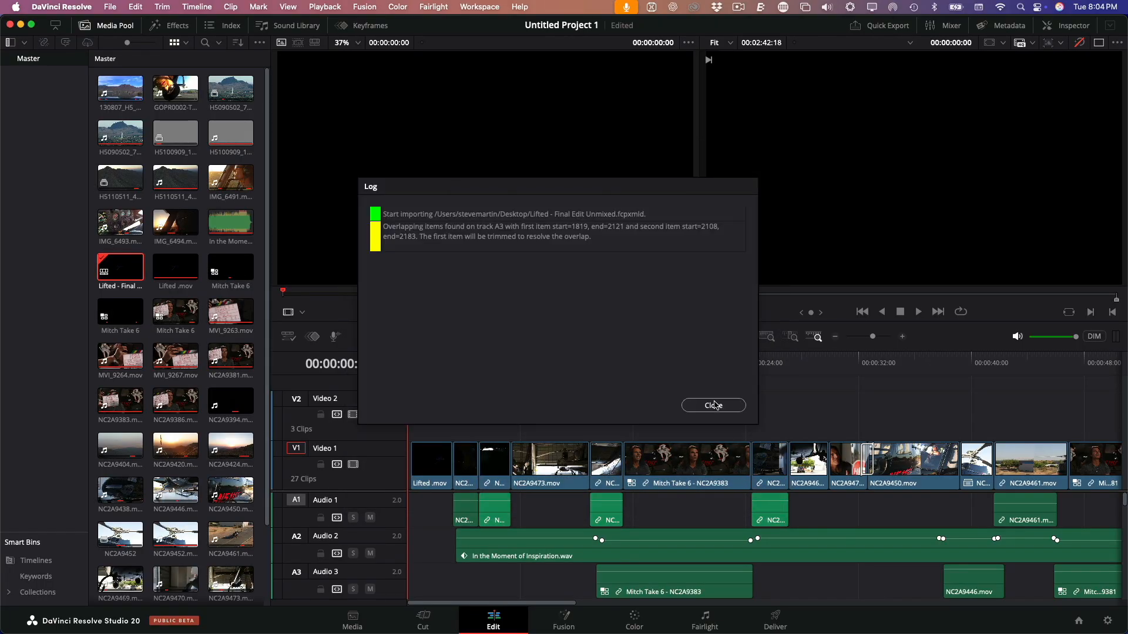
pyautogui.click(711, 405)
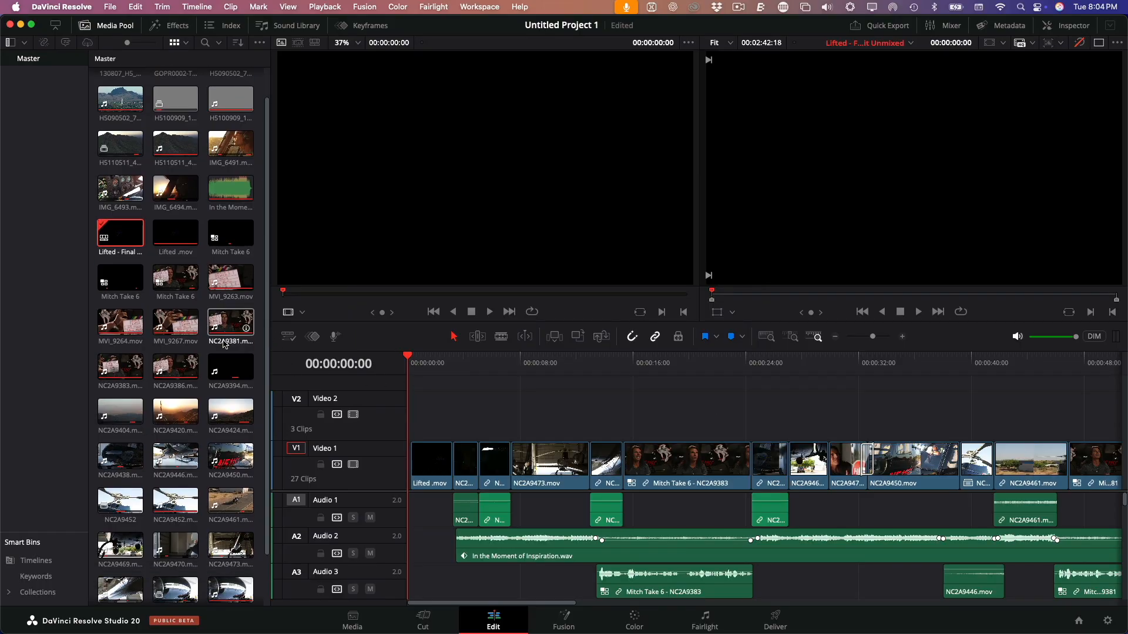
pyautogui.scroll(-3)
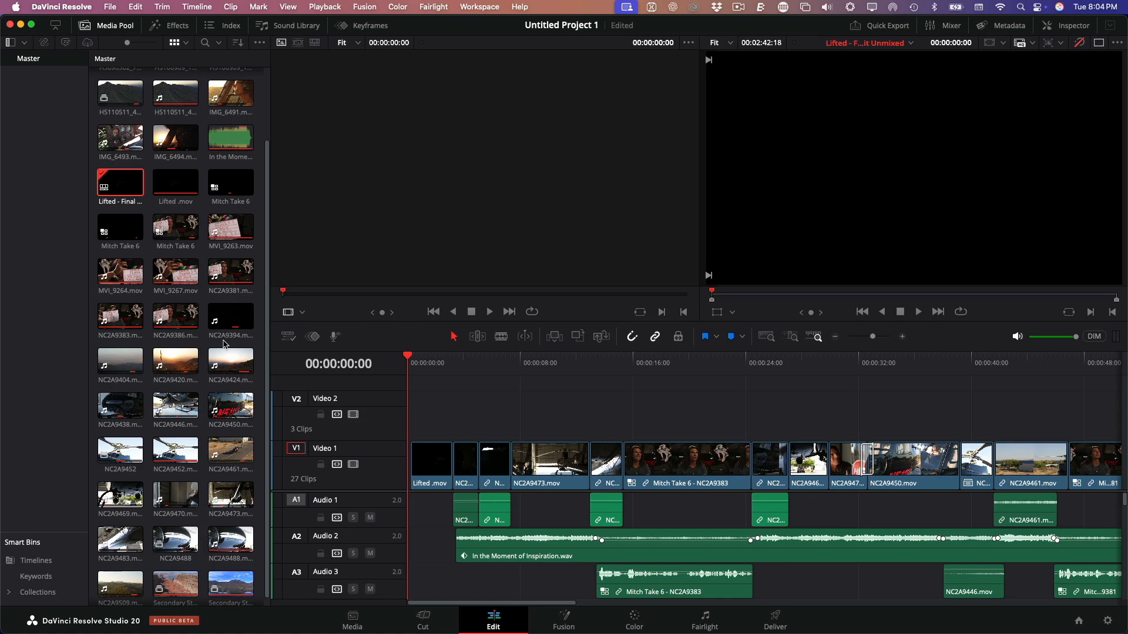
pyautogui.scroll(3)
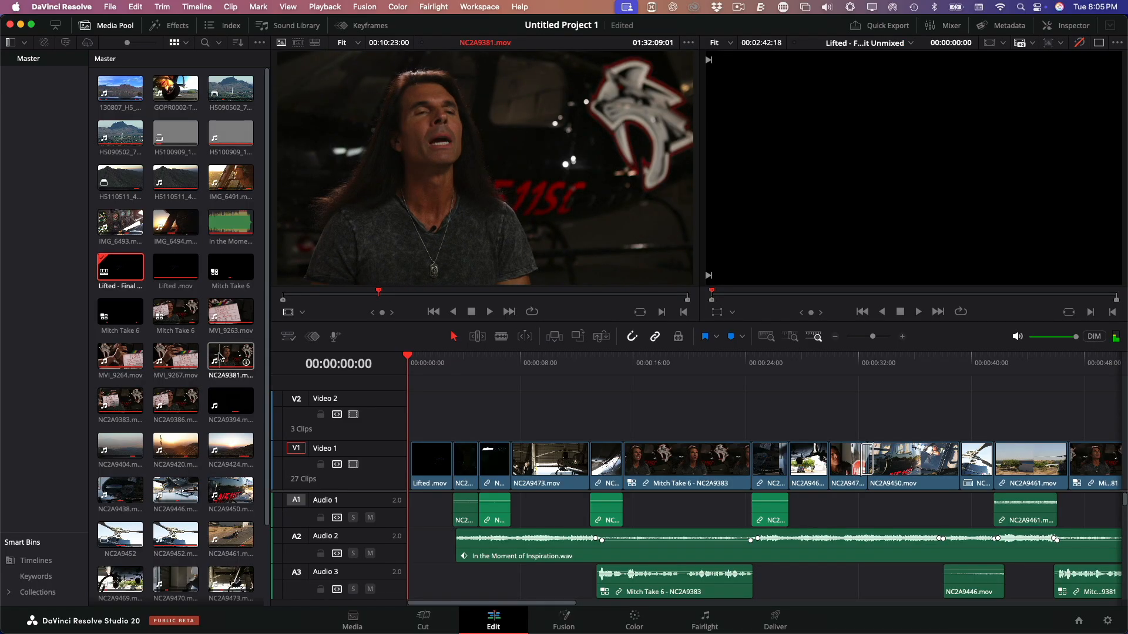
pyautogui.rightClick(230, 354)
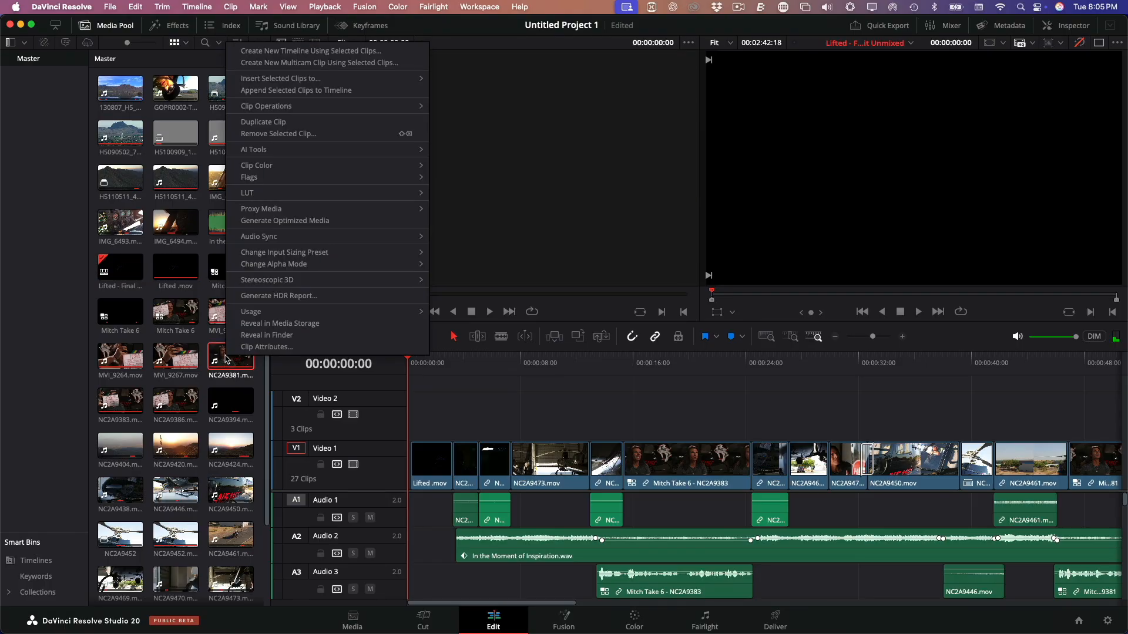
pyautogui.moveTo(266, 335)
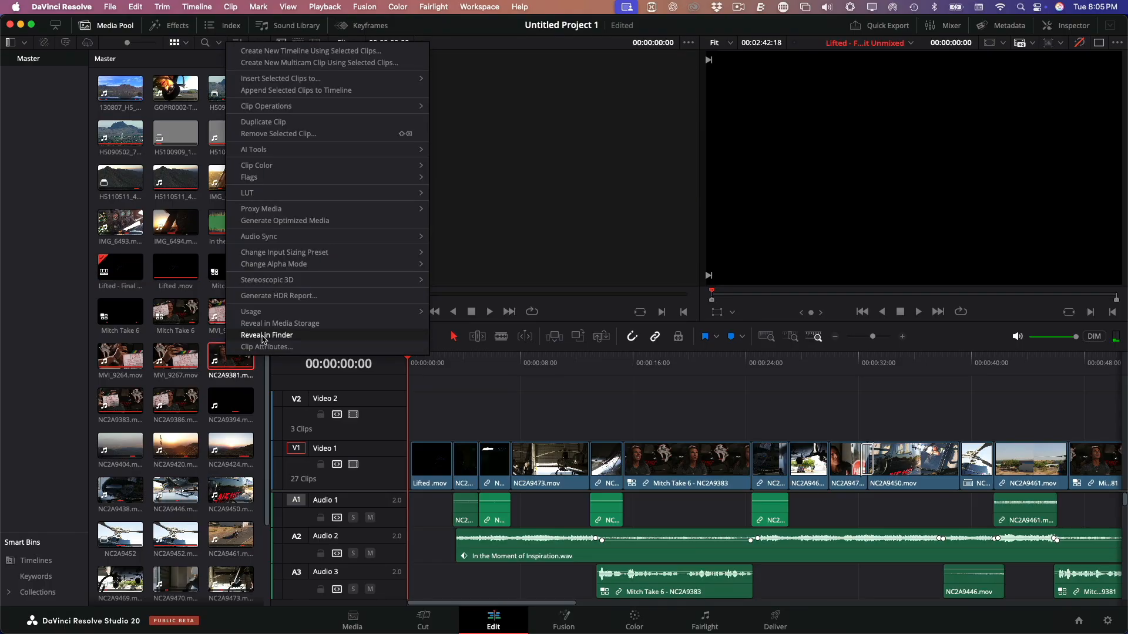
pyautogui.click(266, 334)
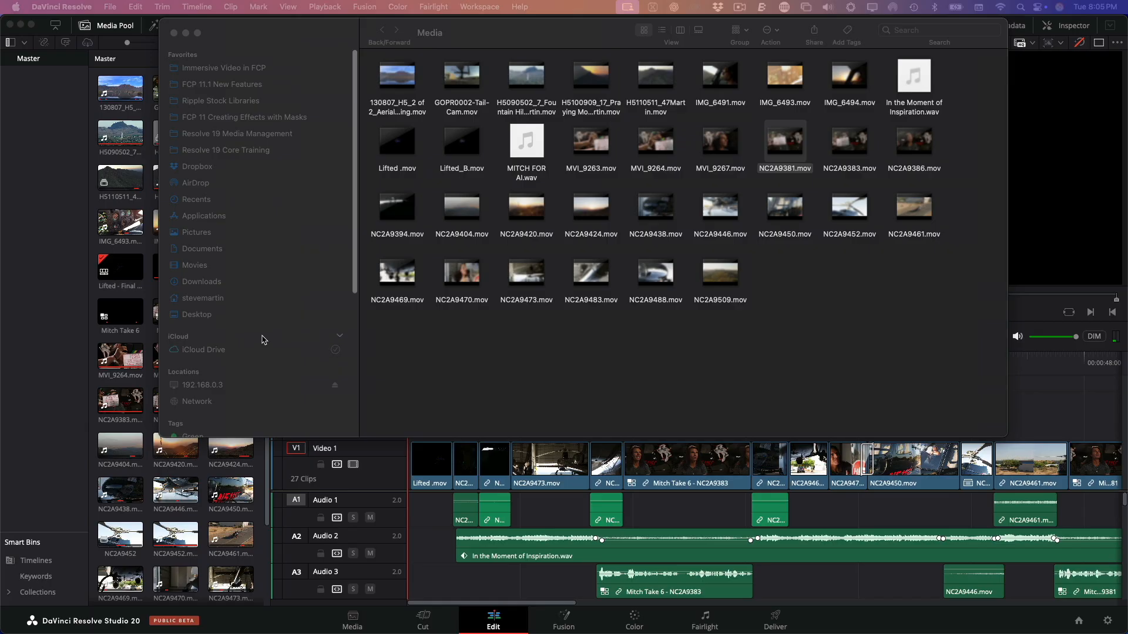
pyautogui.moveTo(279, 322)
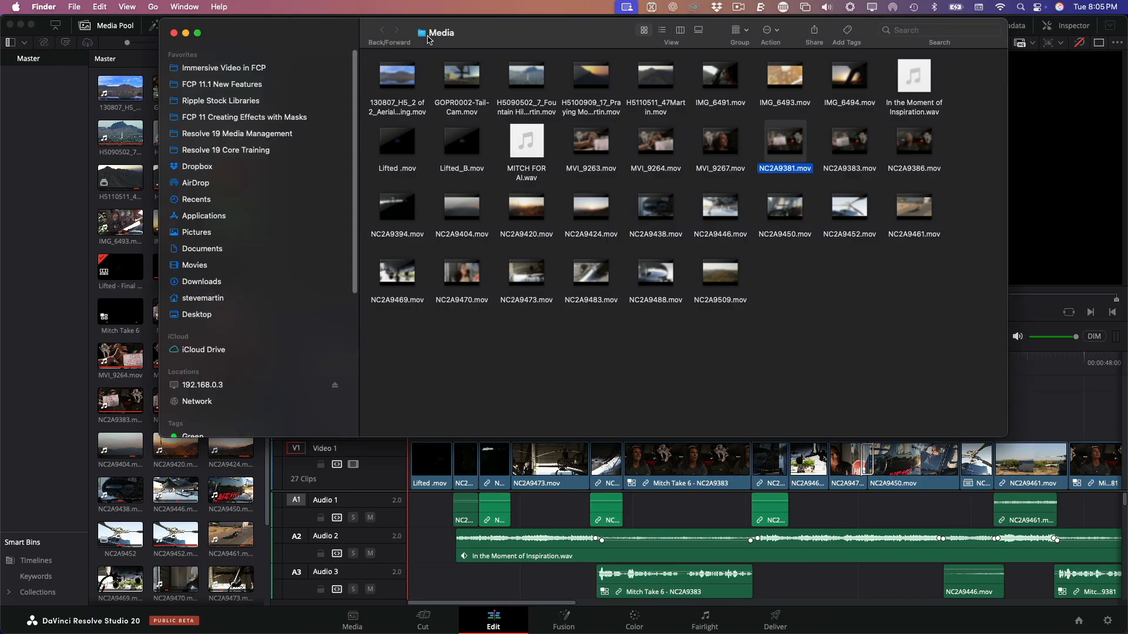
pyautogui.moveTo(174, 33)
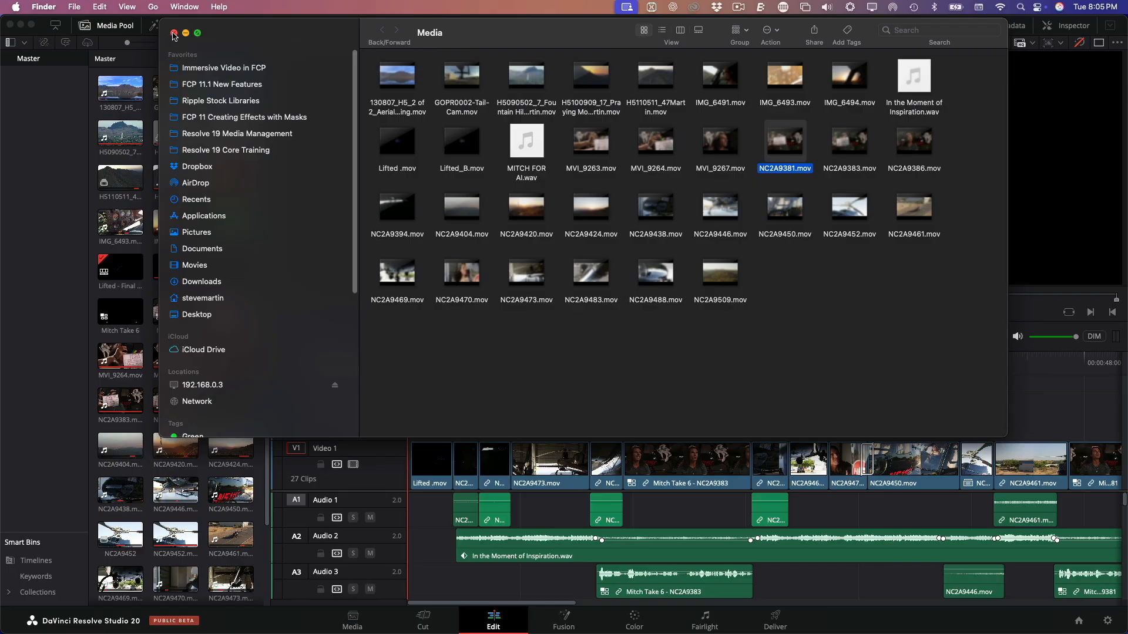
pyautogui.click(174, 33)
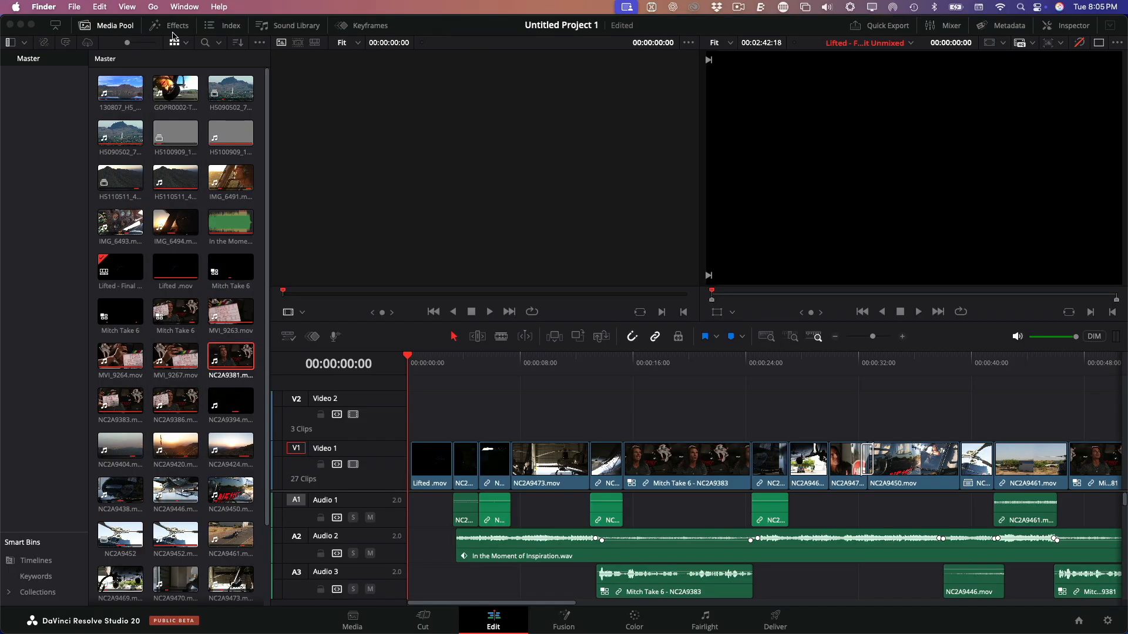
# Fit the whole edit in the timeline, play it briefly, and hide the Media Pool to widen the timeline.
pyautogui.click(432, 363)
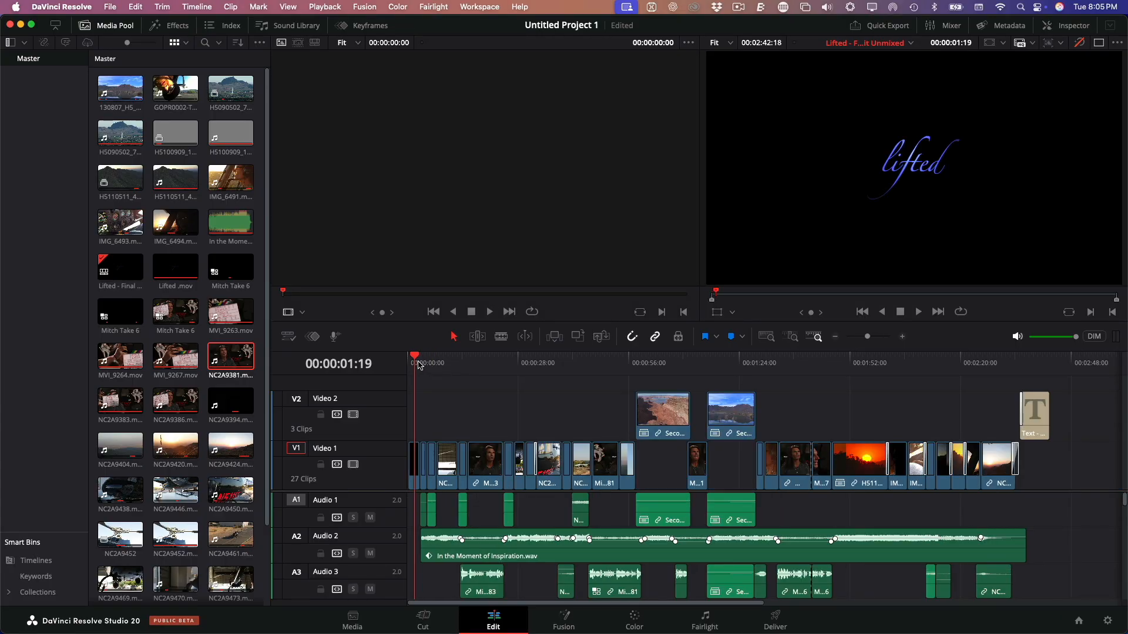
pyautogui.click(919, 312)
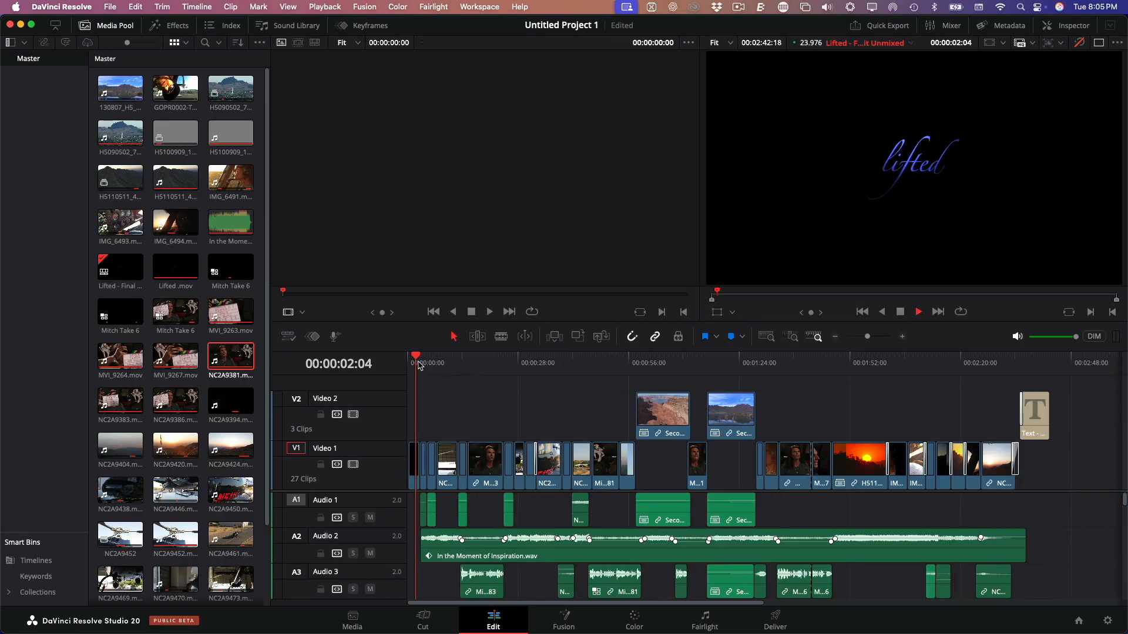
pyautogui.click(477, 363)
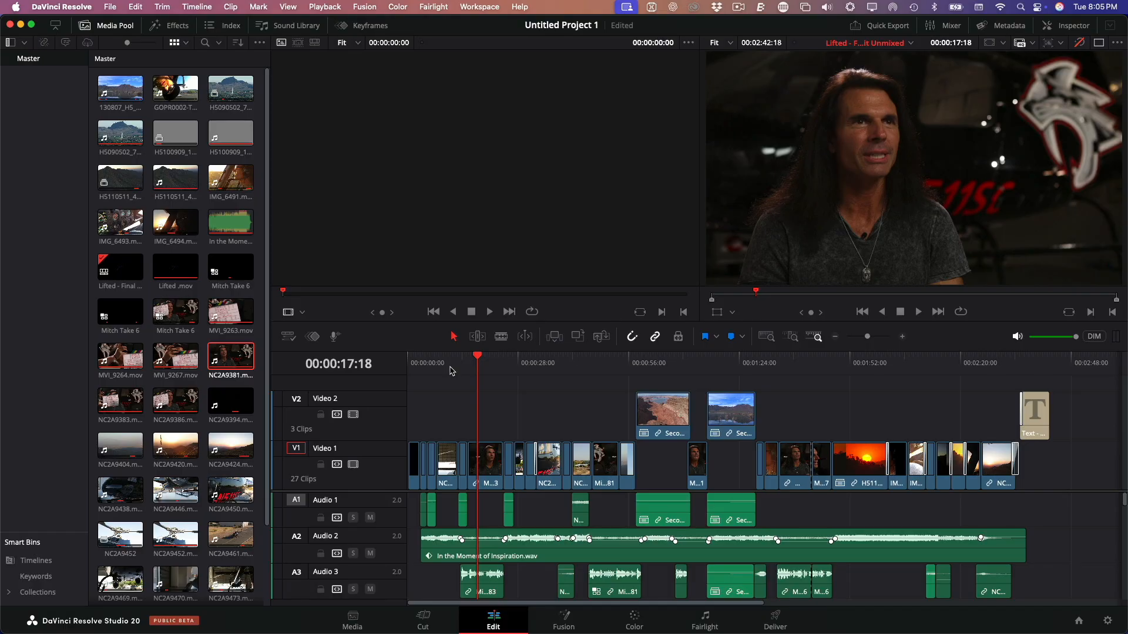
pyautogui.click(104, 25)
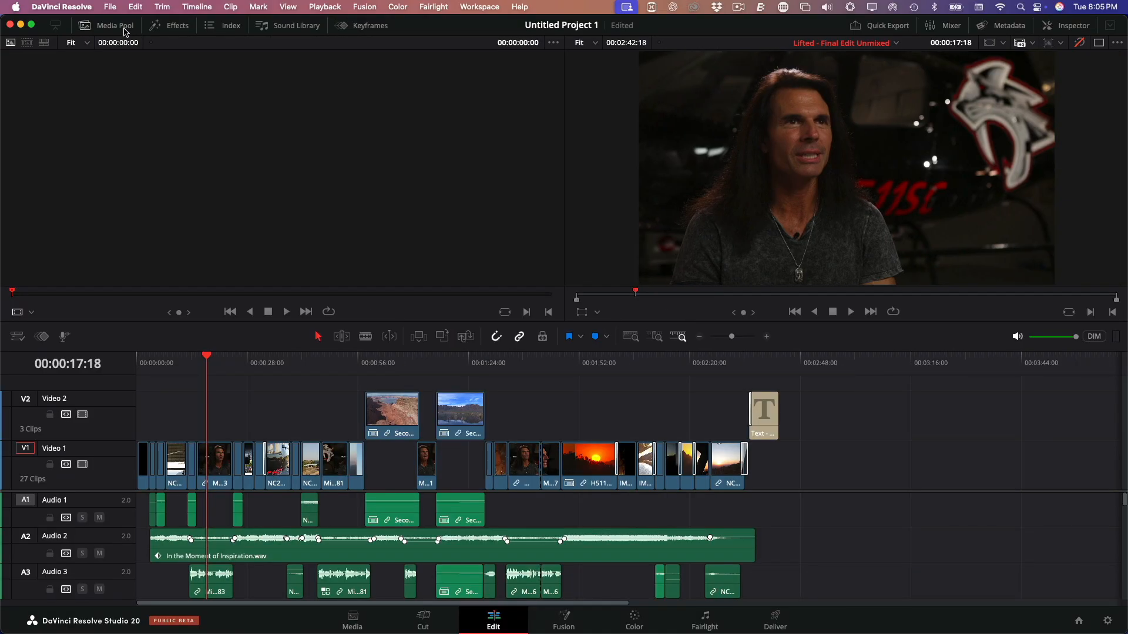
pyautogui.moveTo(1097, 77)
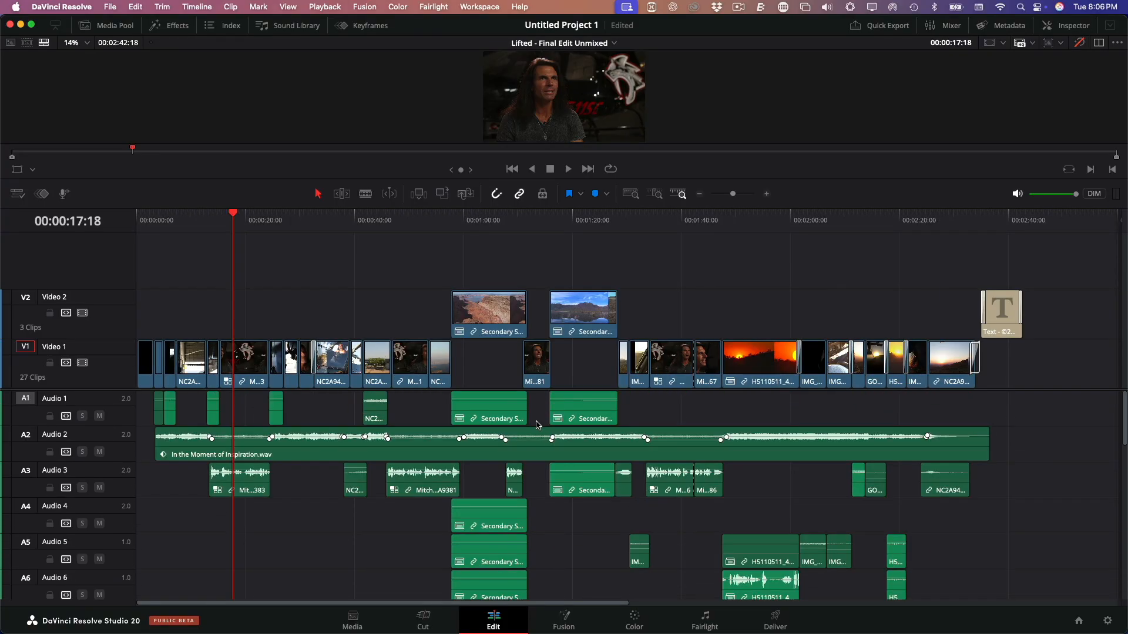
# Shrink the audio tracks so all are visible and select the In the Moment of Inspiration.wav music clip to mute it.
pyautogui.scroll(-3)
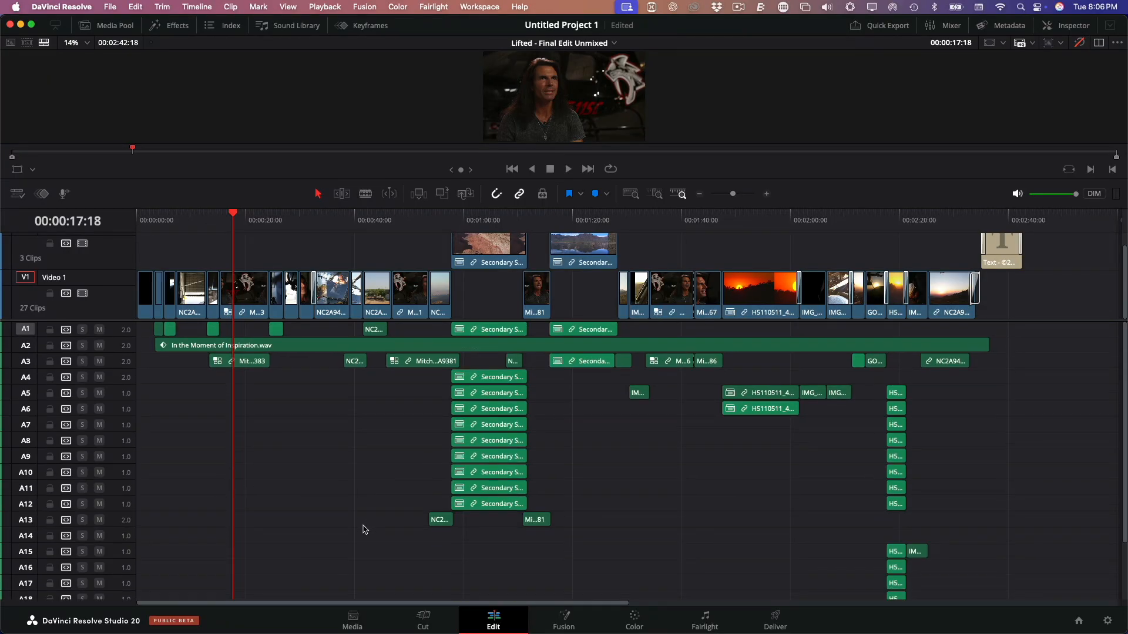
pyautogui.scroll(-3)
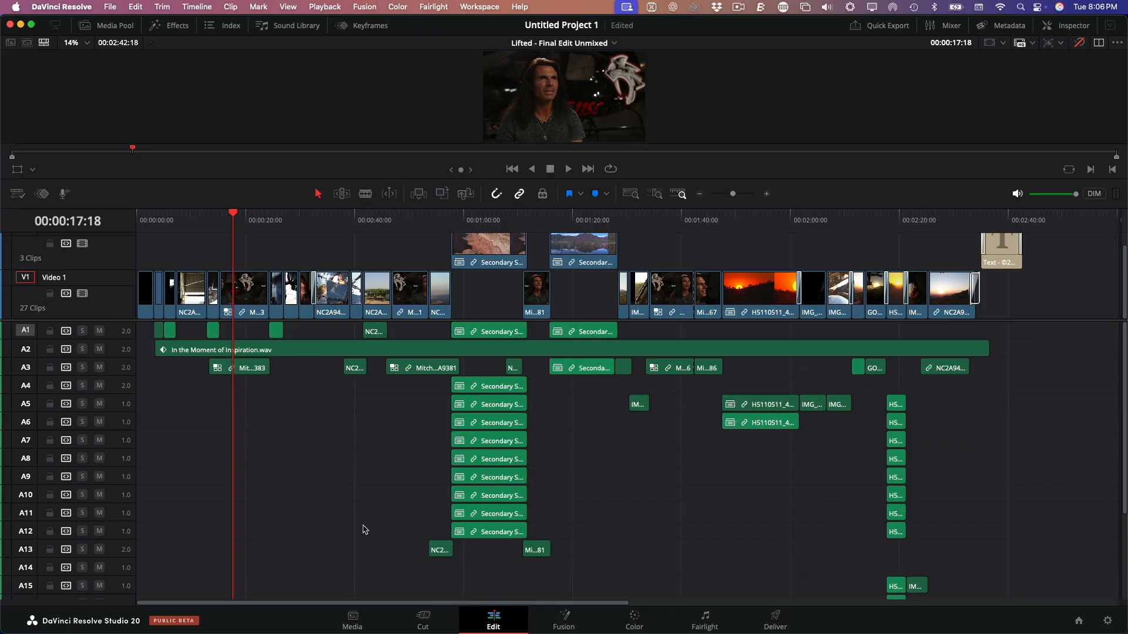
pyautogui.moveTo(365, 525)
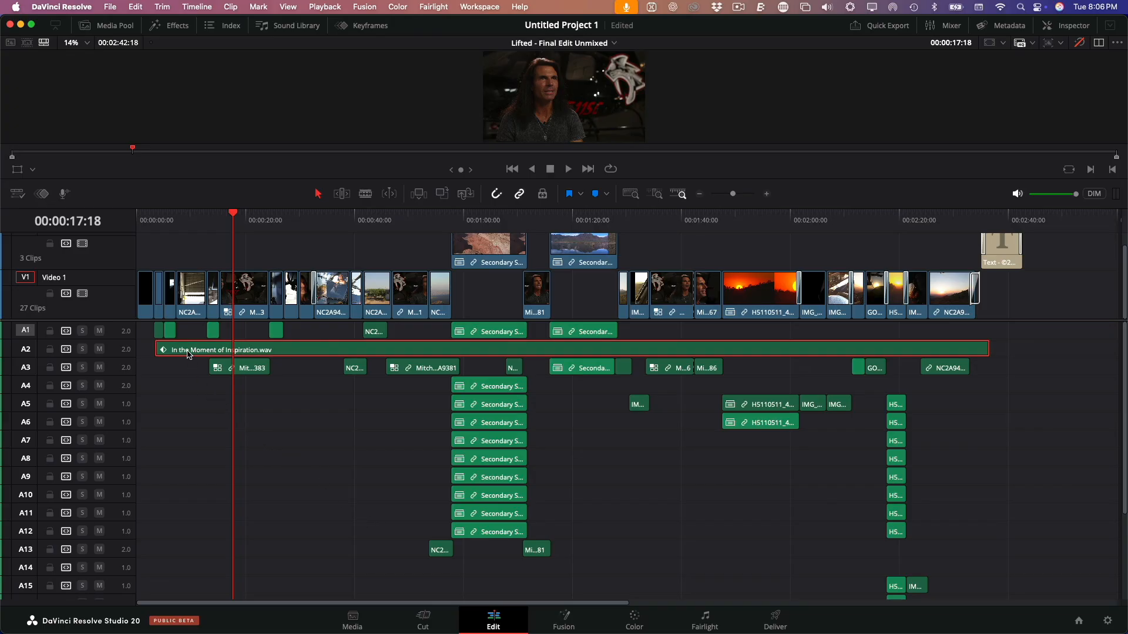
pyautogui.click(99, 350)
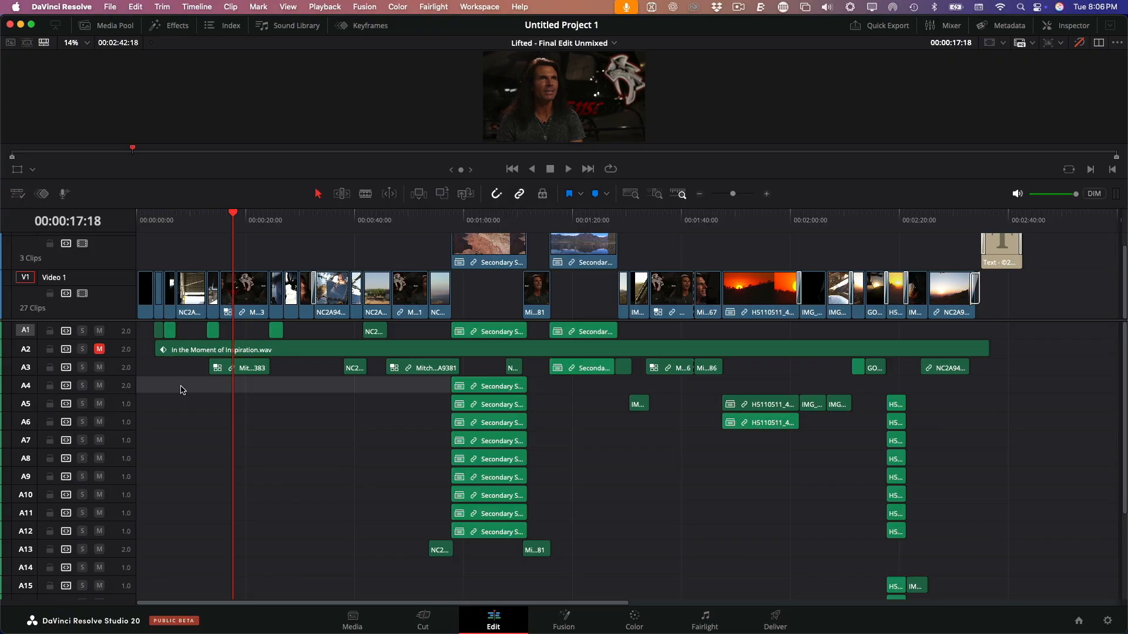
pyautogui.moveTo(248, 370)
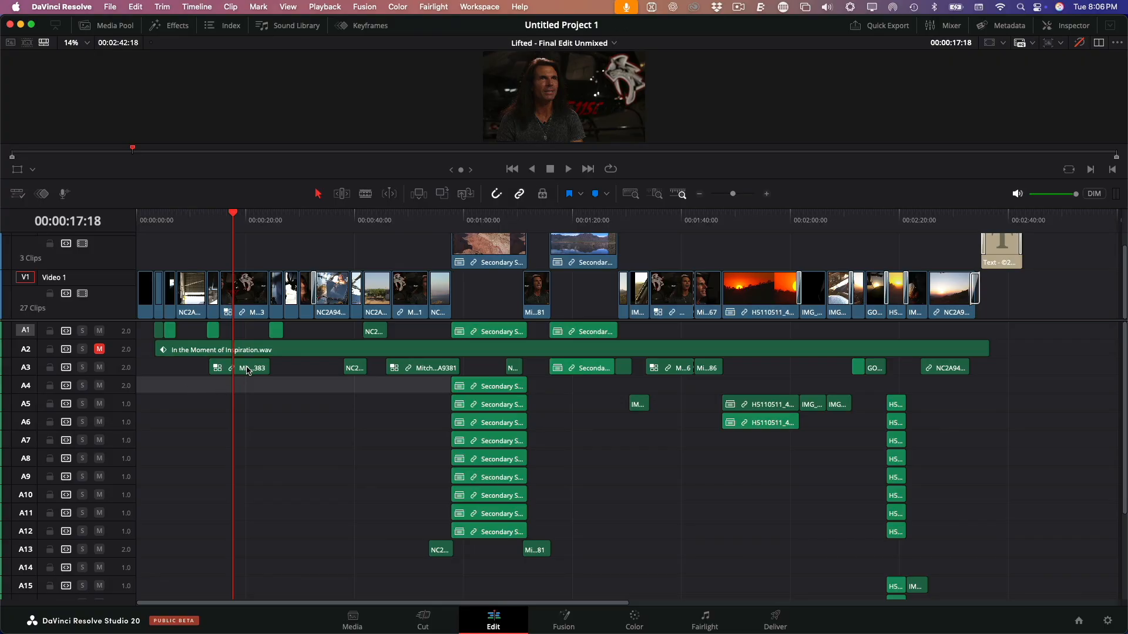
# Add an empty audio track below Audio 1, pushing the music down to Audio 3.
pyautogui.click(252, 366)
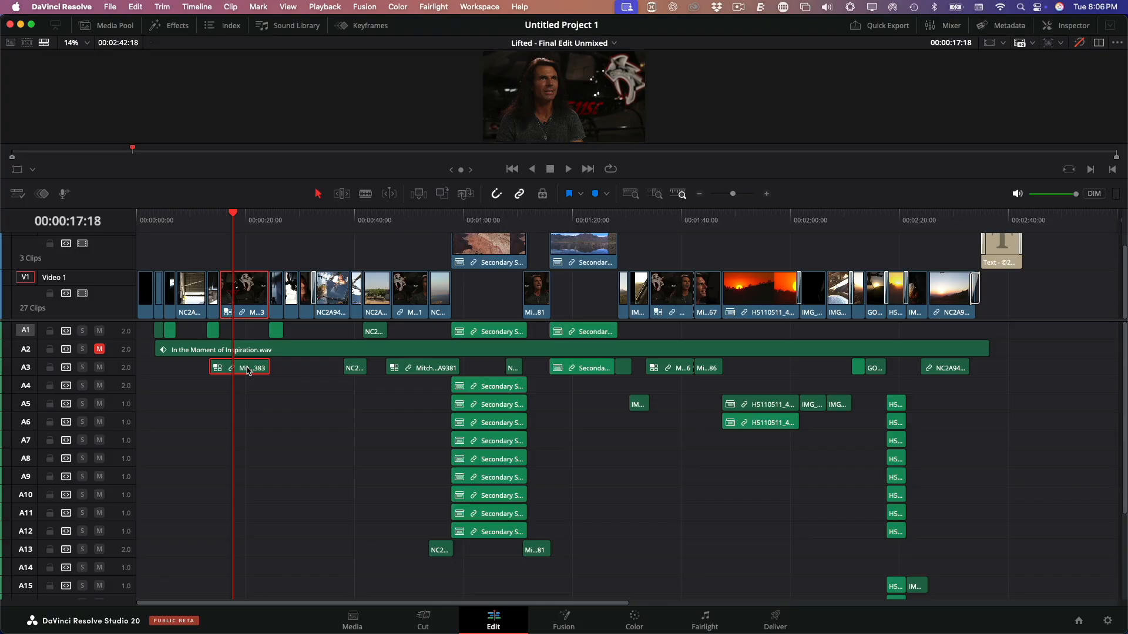
pyautogui.click(423, 368)
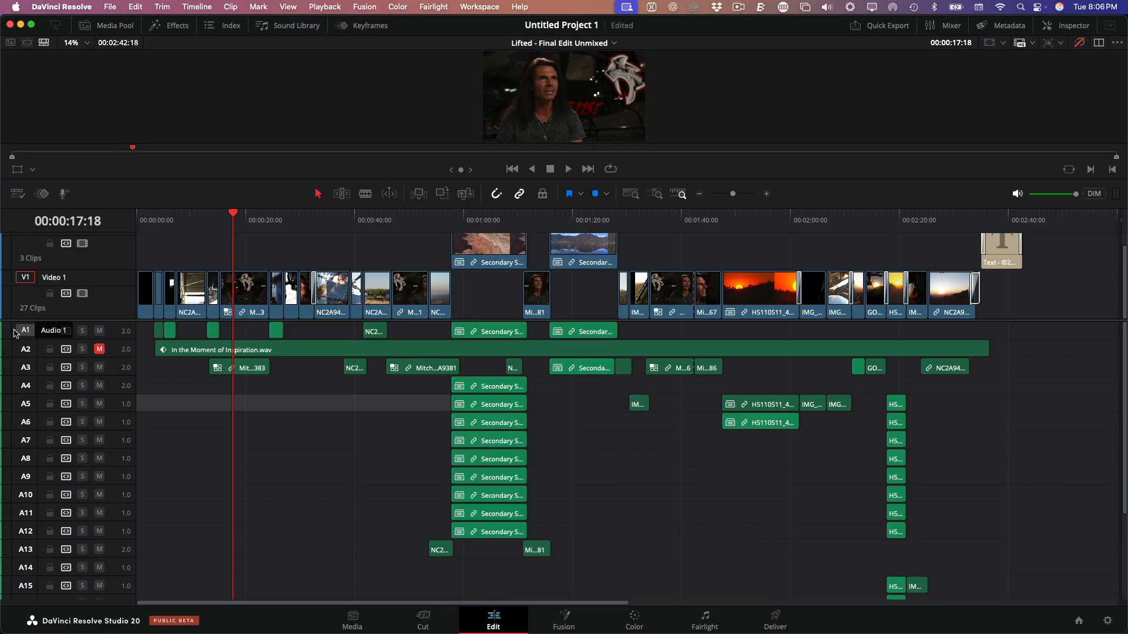
pyautogui.rightClick(25, 330)
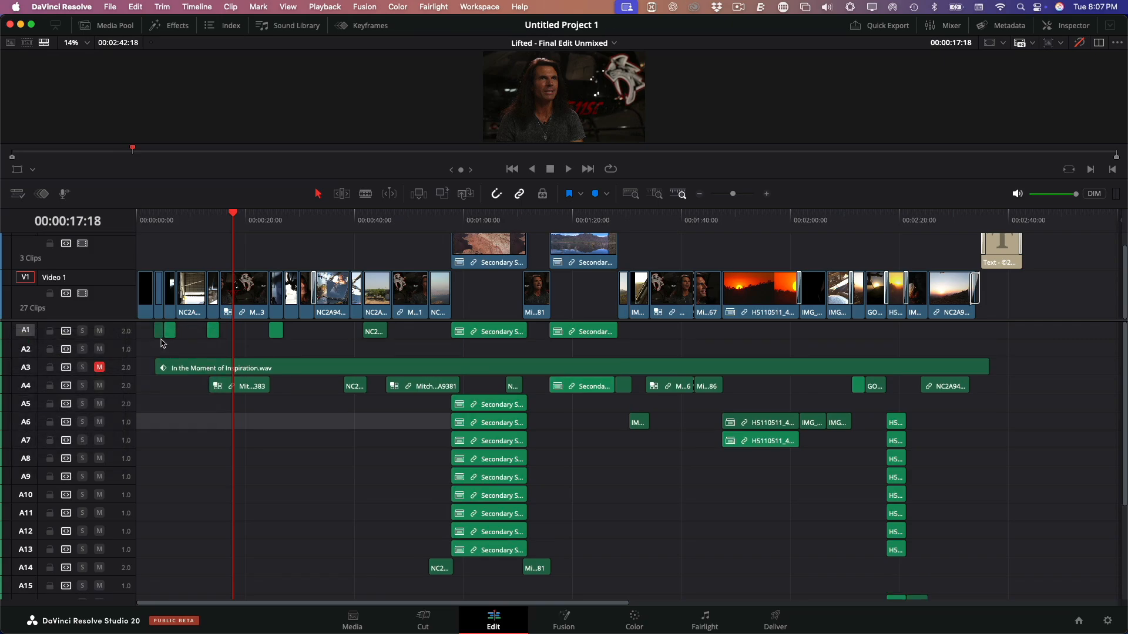
pyautogui.click(25, 349)
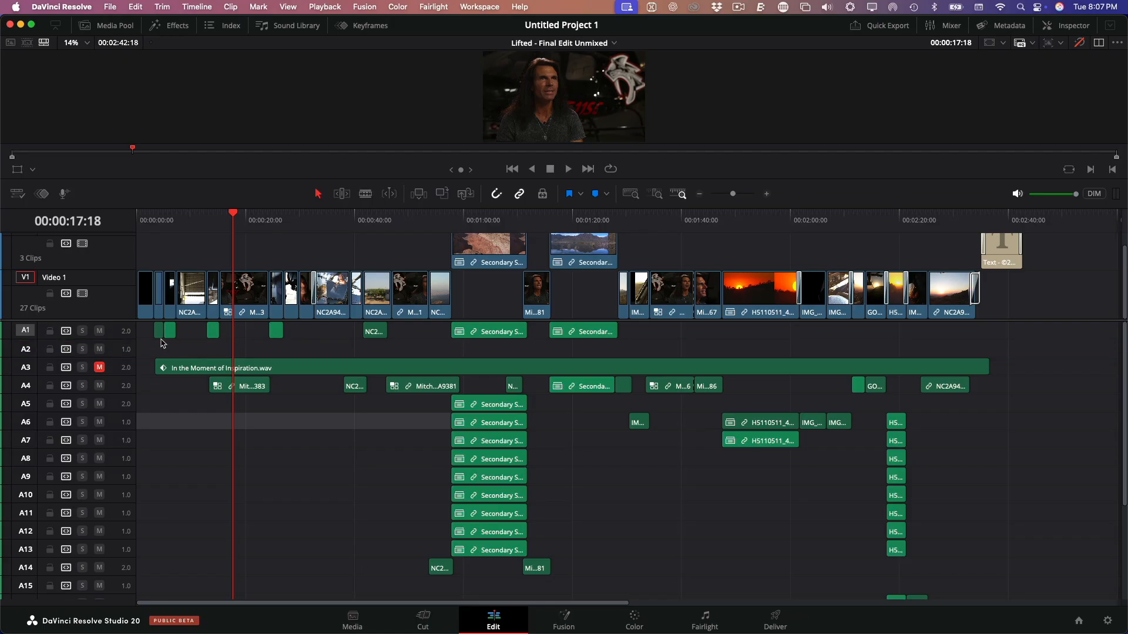
# Option-Shift-drag two interview clips' audio down onto the new Audio 2, keeping their timing.
pyautogui.click(240, 385)
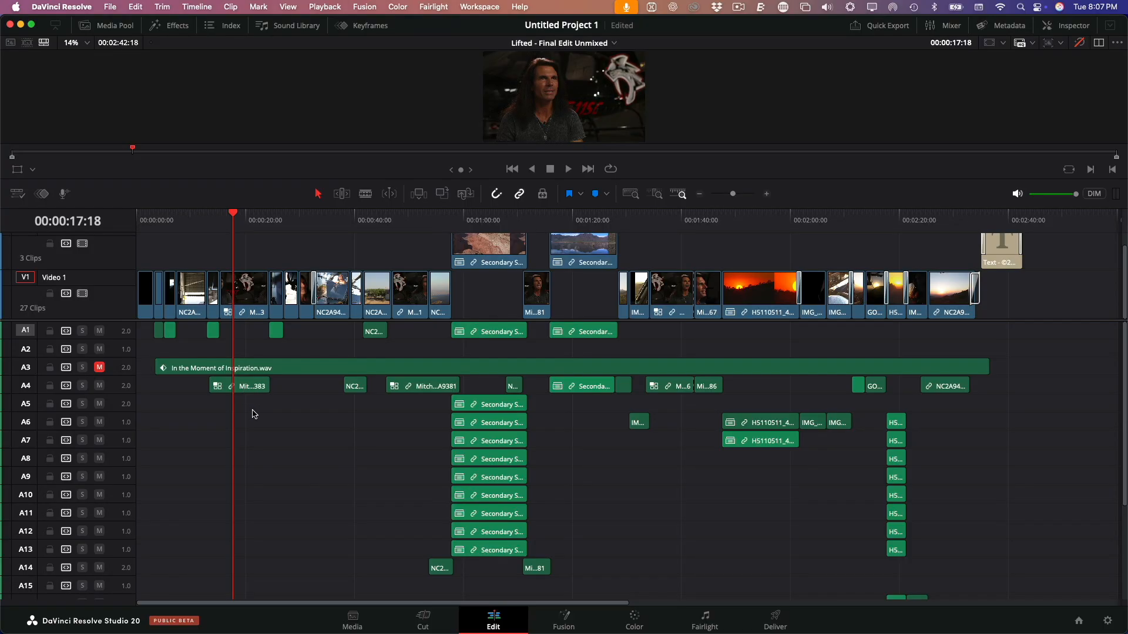
pyautogui.press('alt')
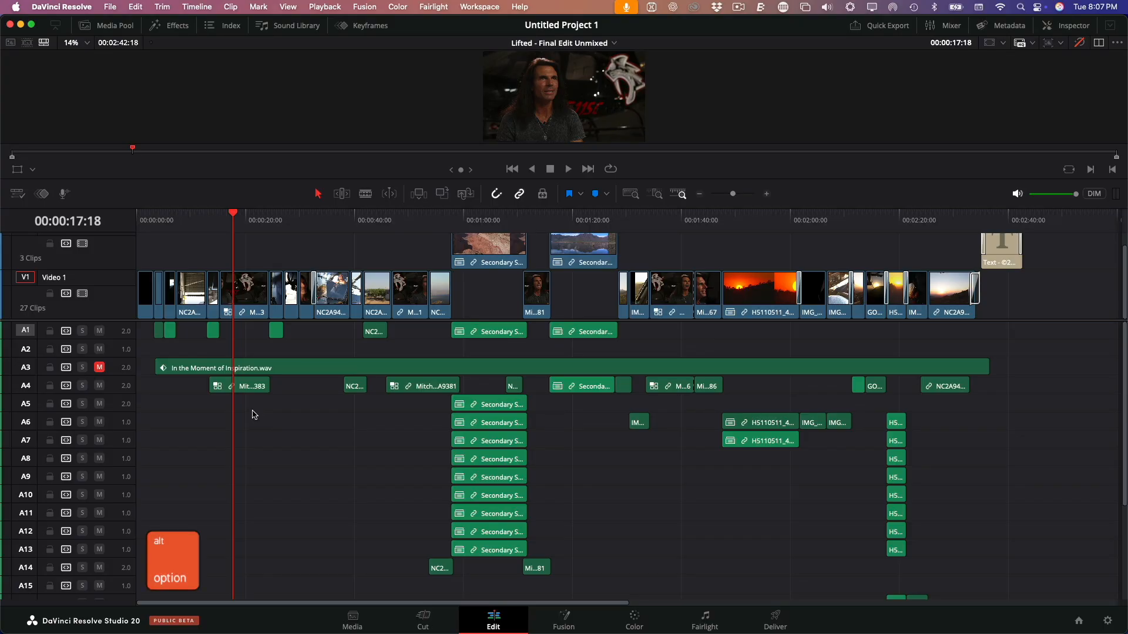
pyautogui.press('shift')
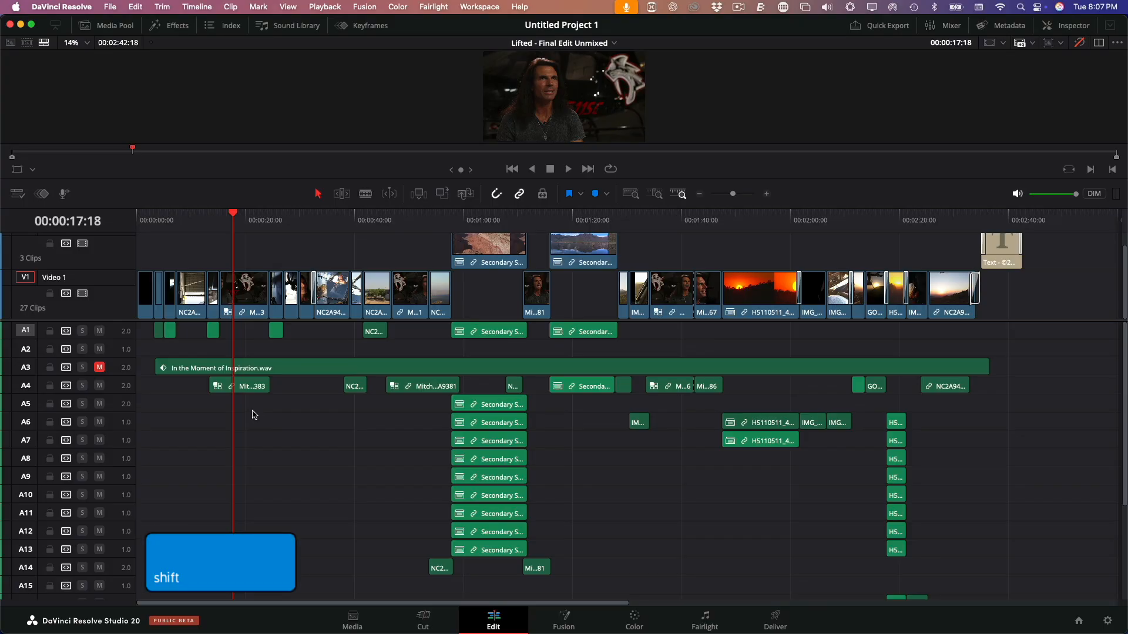
pyautogui.click(241, 385)
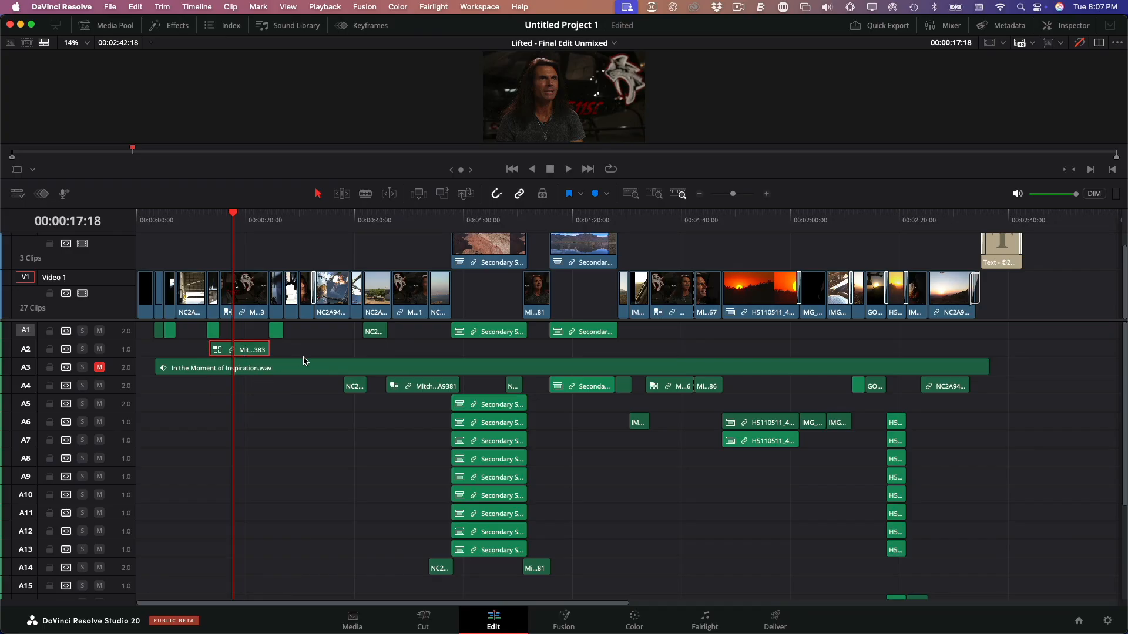
pyautogui.click(422, 385)
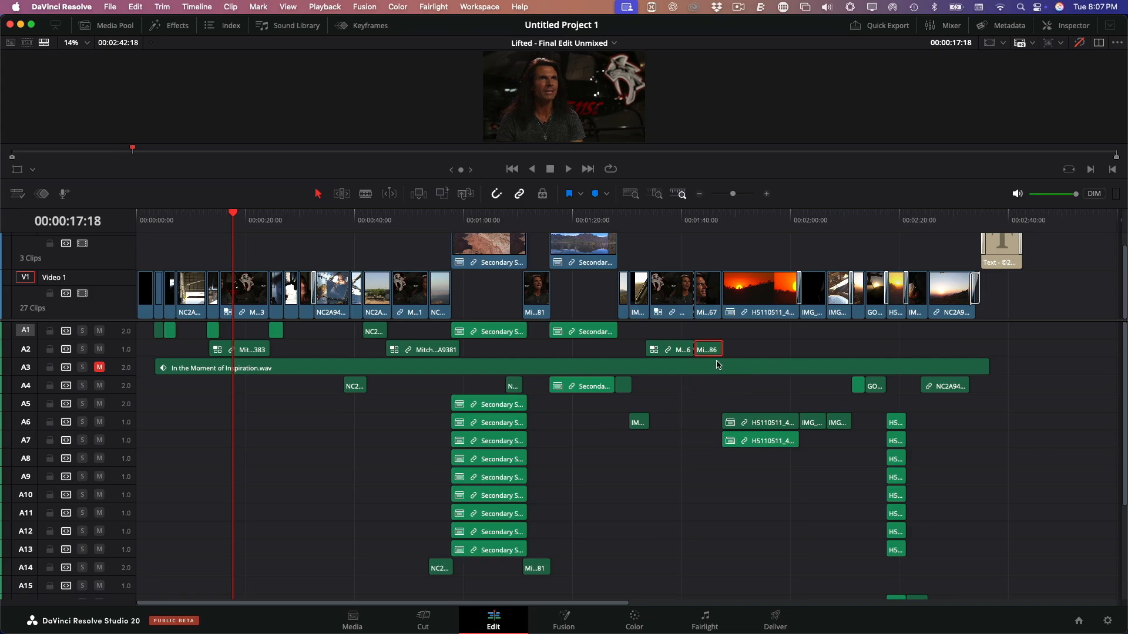
pyautogui.moveTo(425, 365)
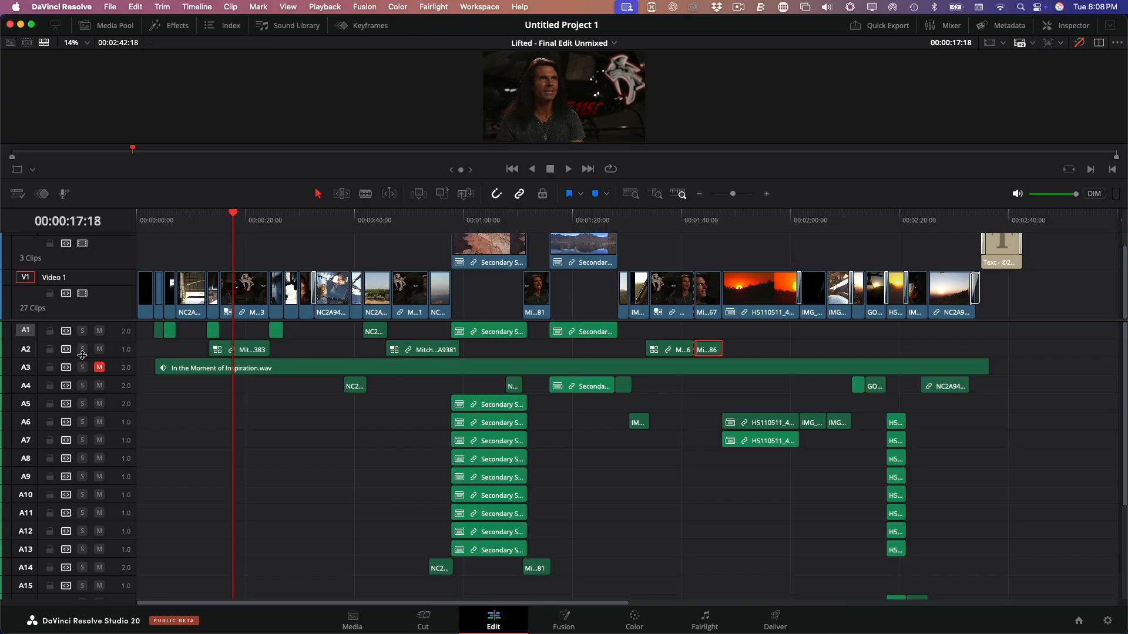
pyautogui.rightClick(44, 352)
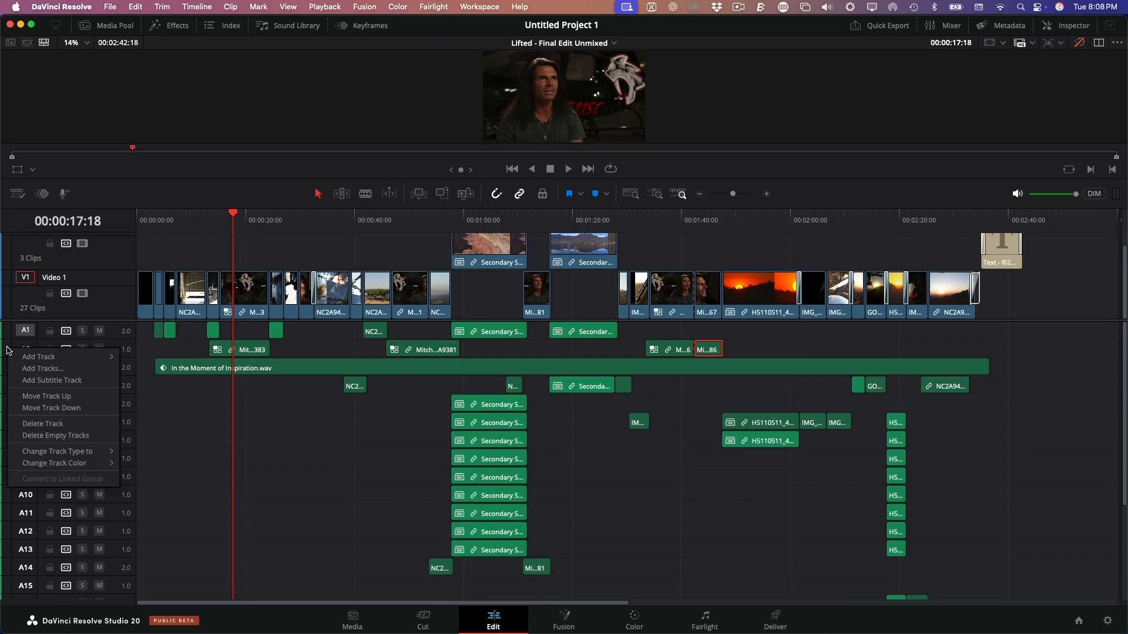
pyautogui.click(54, 463)
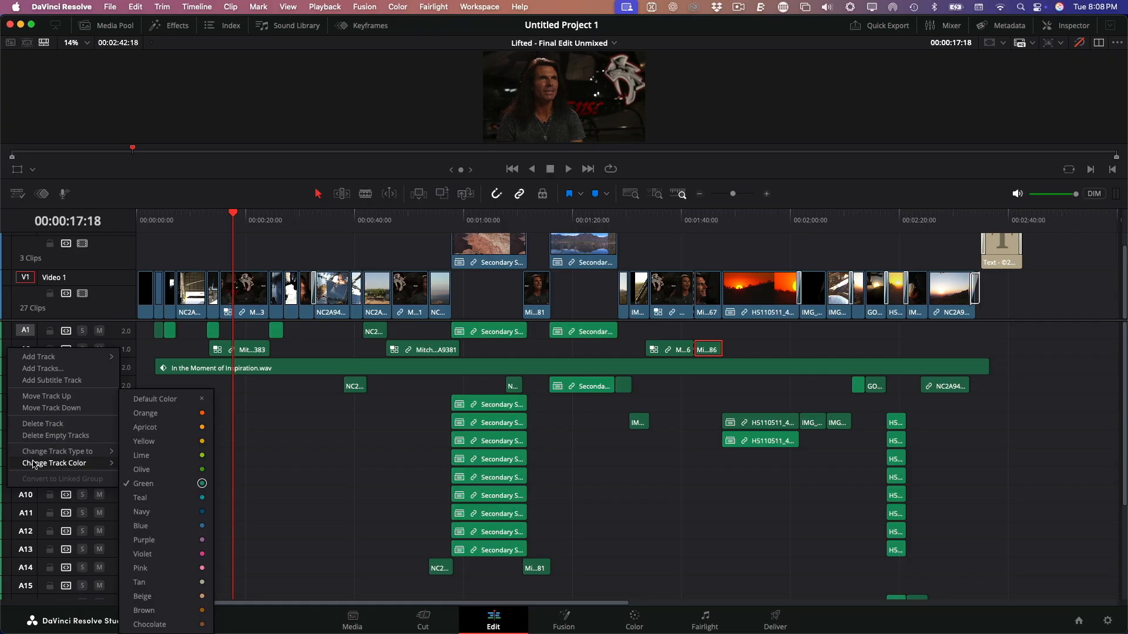
pyautogui.moveTo(141, 527)
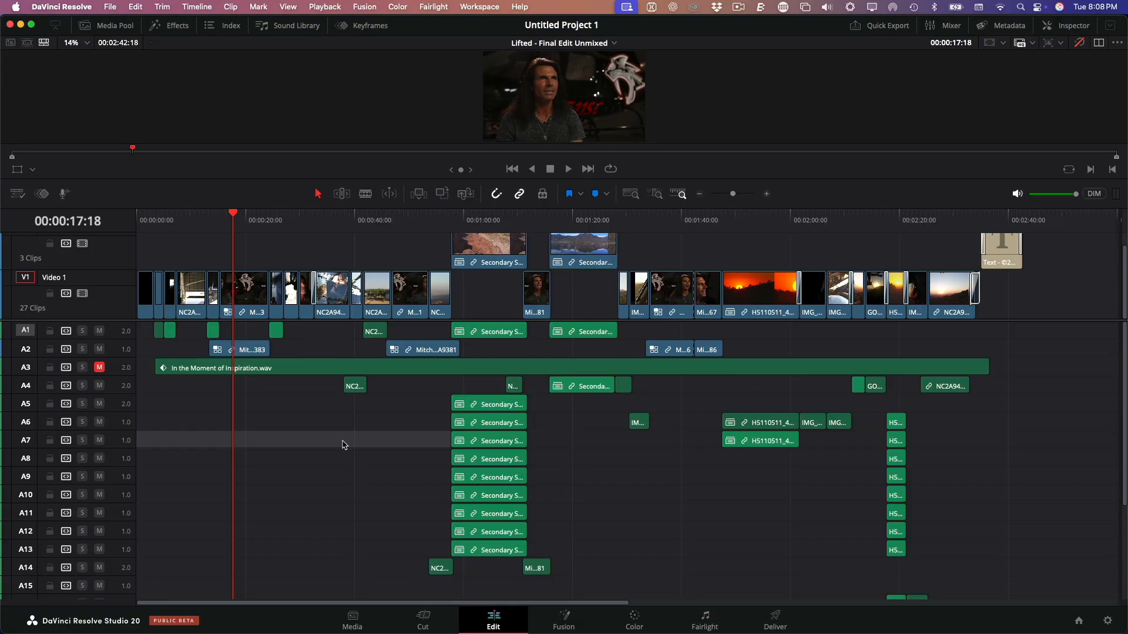
pyautogui.moveTo(364, 426)
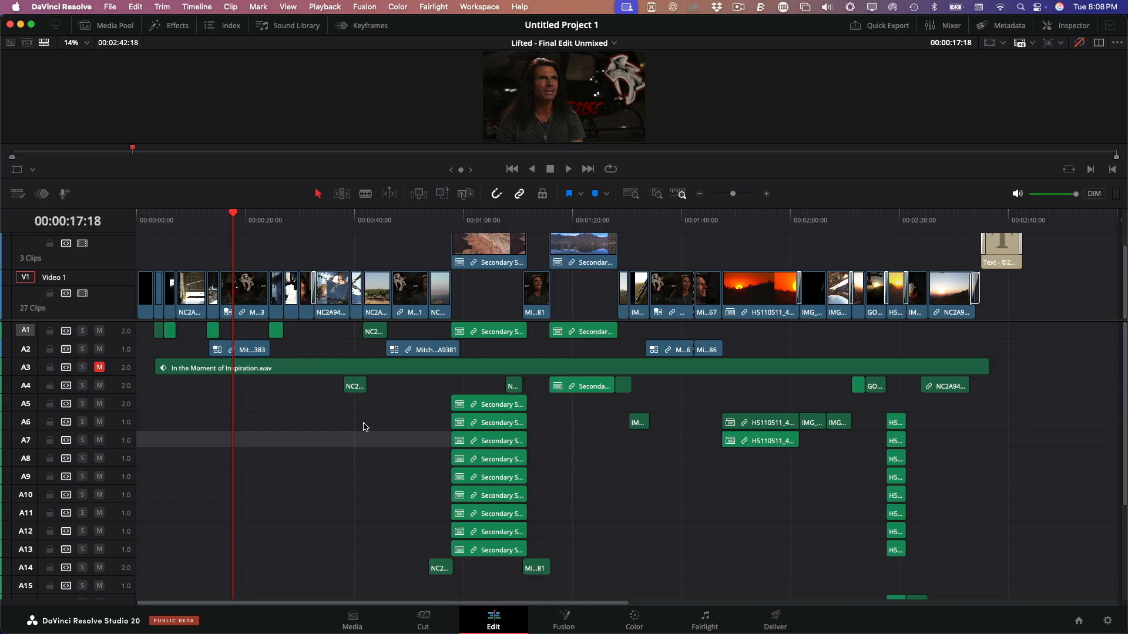
pyautogui.moveTo(370, 419)
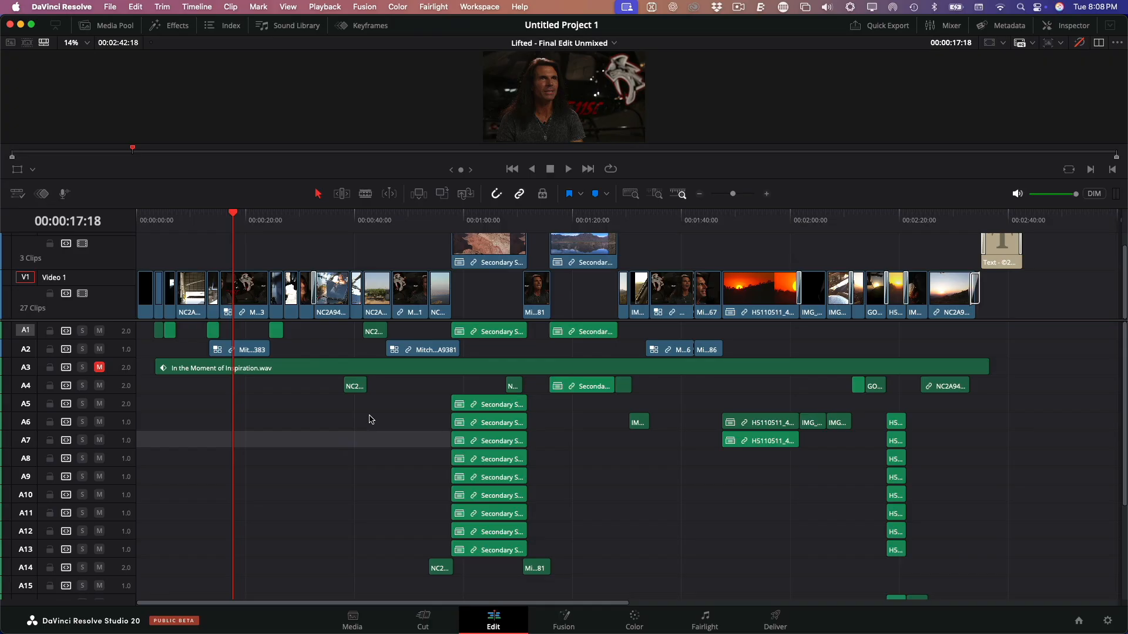
pyautogui.moveTo(486, 260)
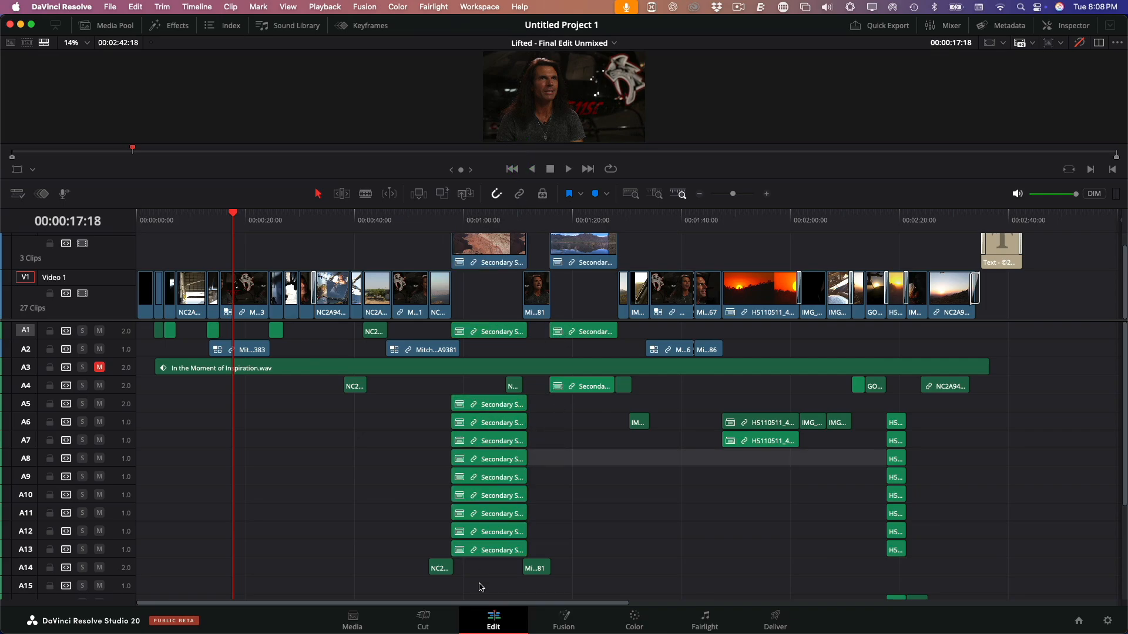
# Delete the stacked duplicate Secondary Storyline audio clips on the lower tracks near one minute.
pyautogui.click(489, 403)
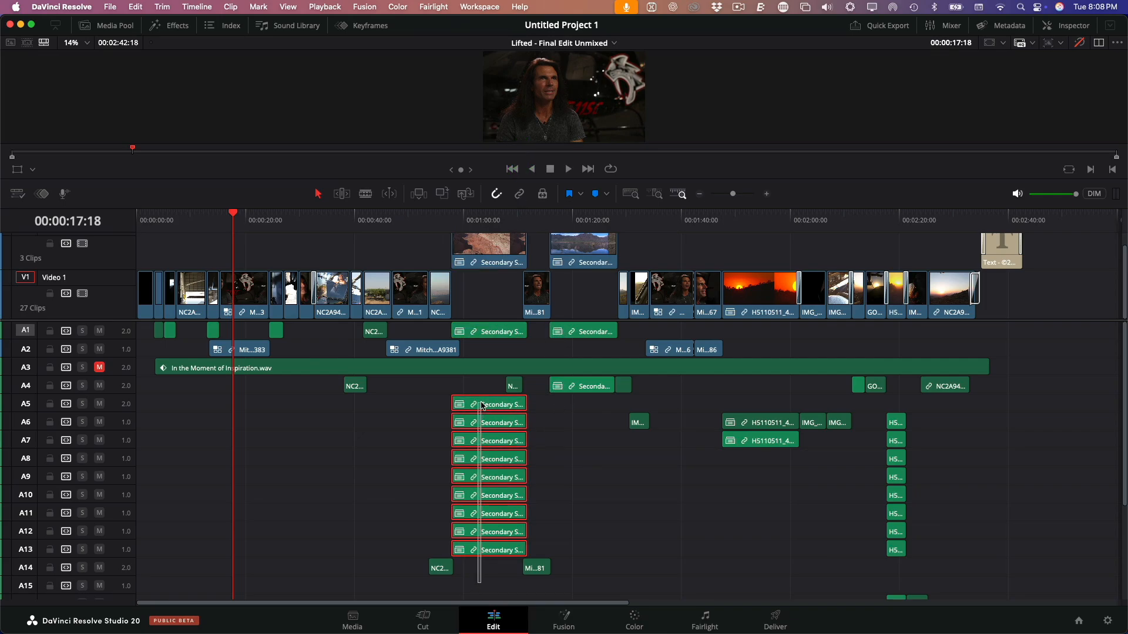
pyautogui.press('delete')
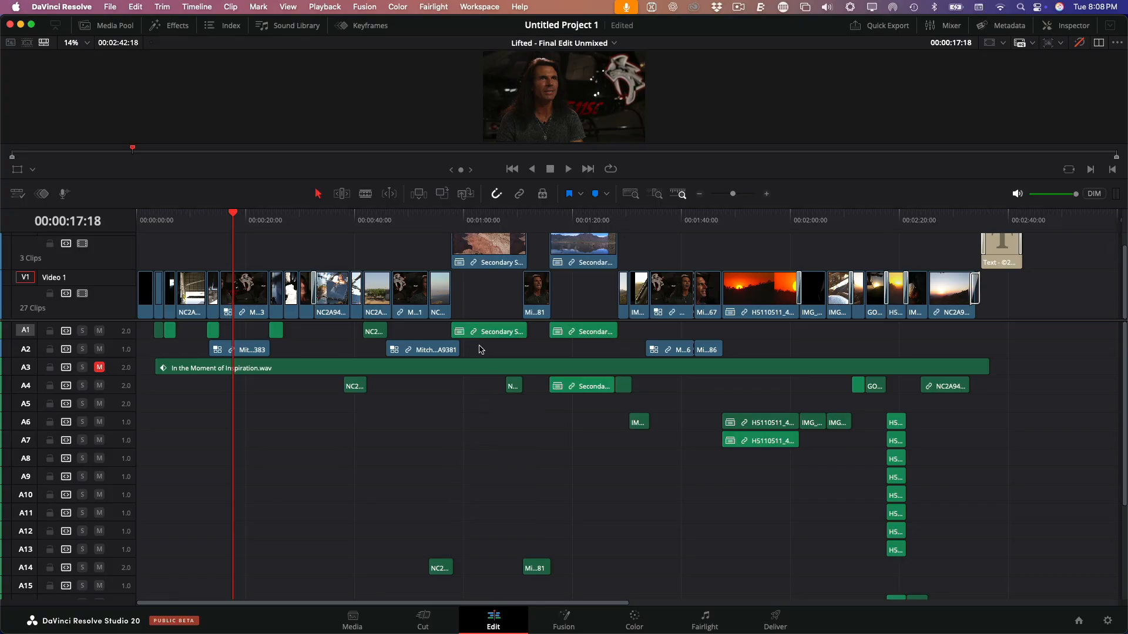
pyautogui.scroll(-3)
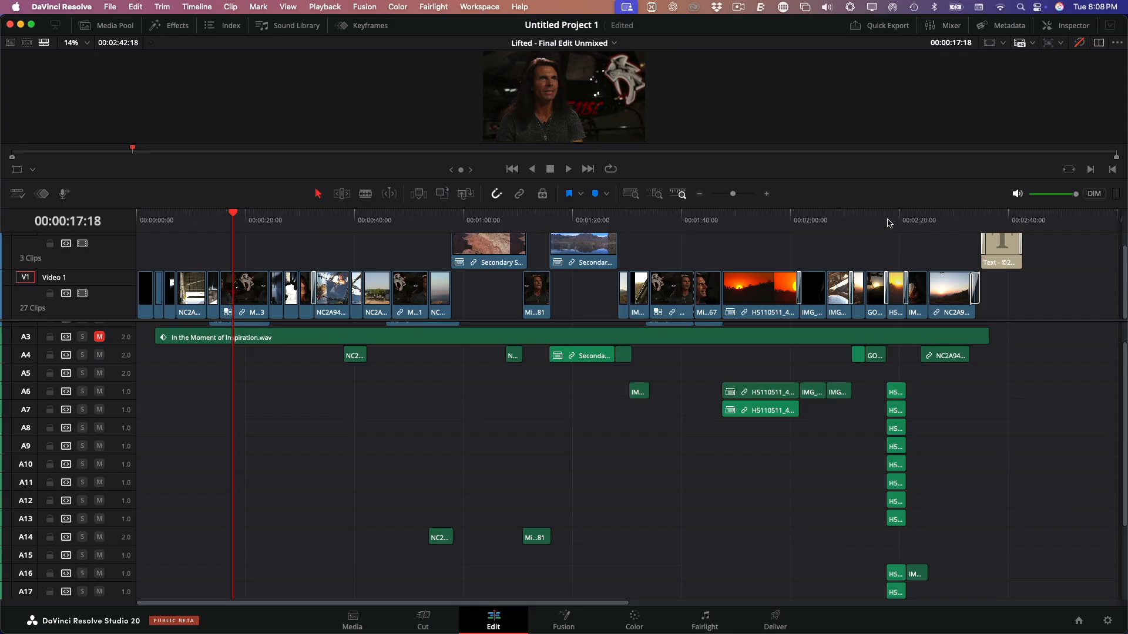
# Move to around 2:18 and select the stacked short HS audio clips there for deletion.
pyautogui.click(890, 220)
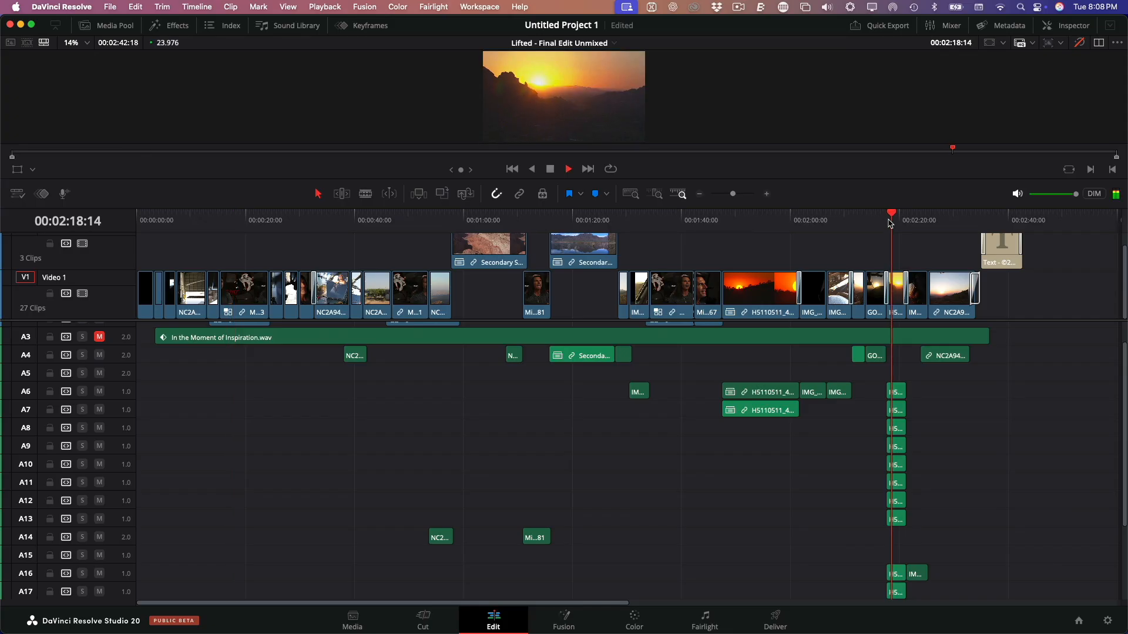
pyautogui.click(902, 213)
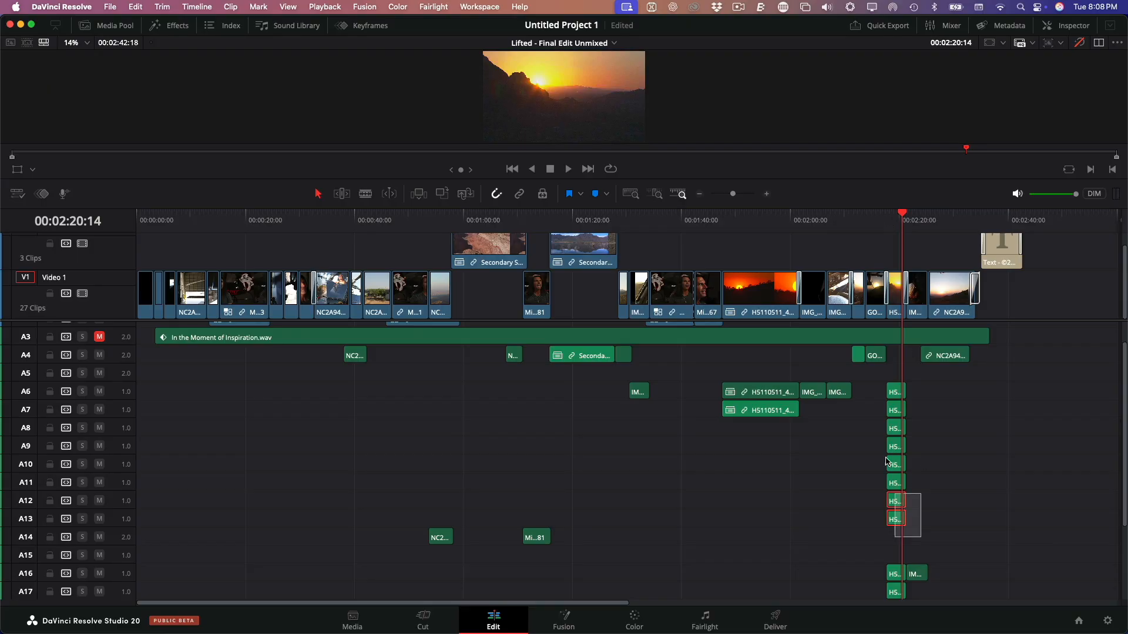
pyautogui.scroll(-3)
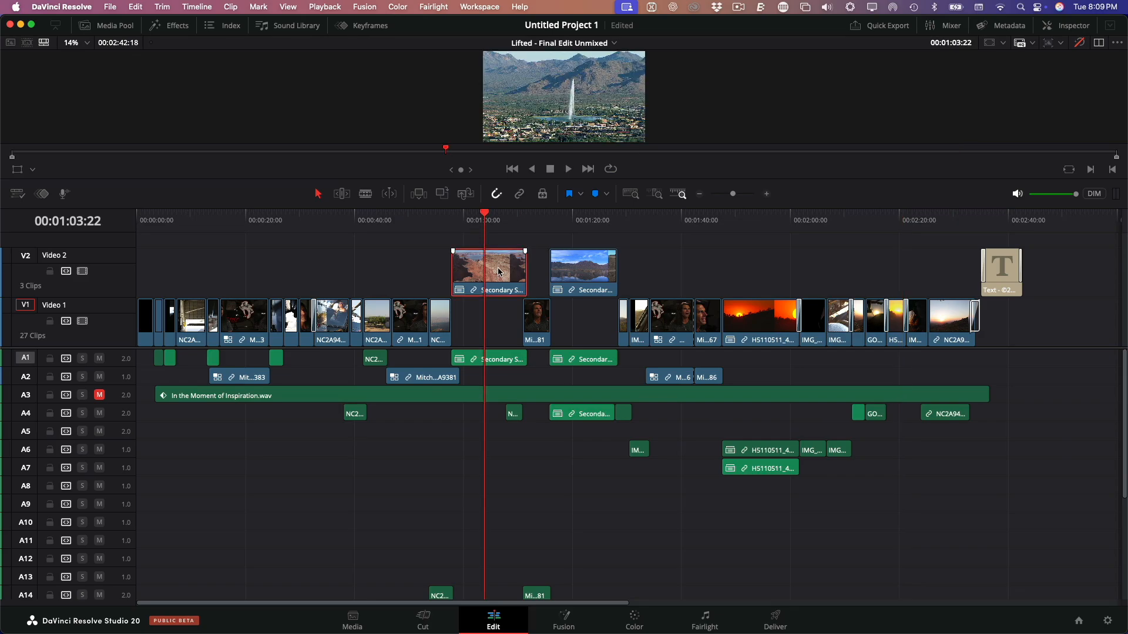
pyautogui.moveTo(499, 257)
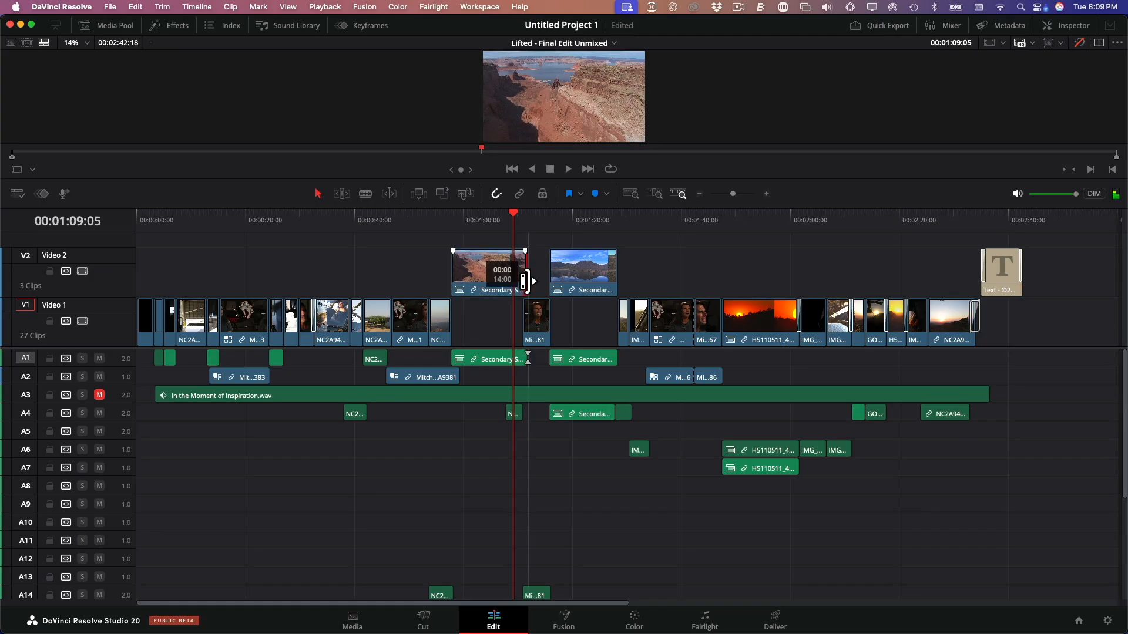
# Decompose the two Secondary Storyline compound clips on Video 2 in place using clips only.
pyautogui.click(488, 220)
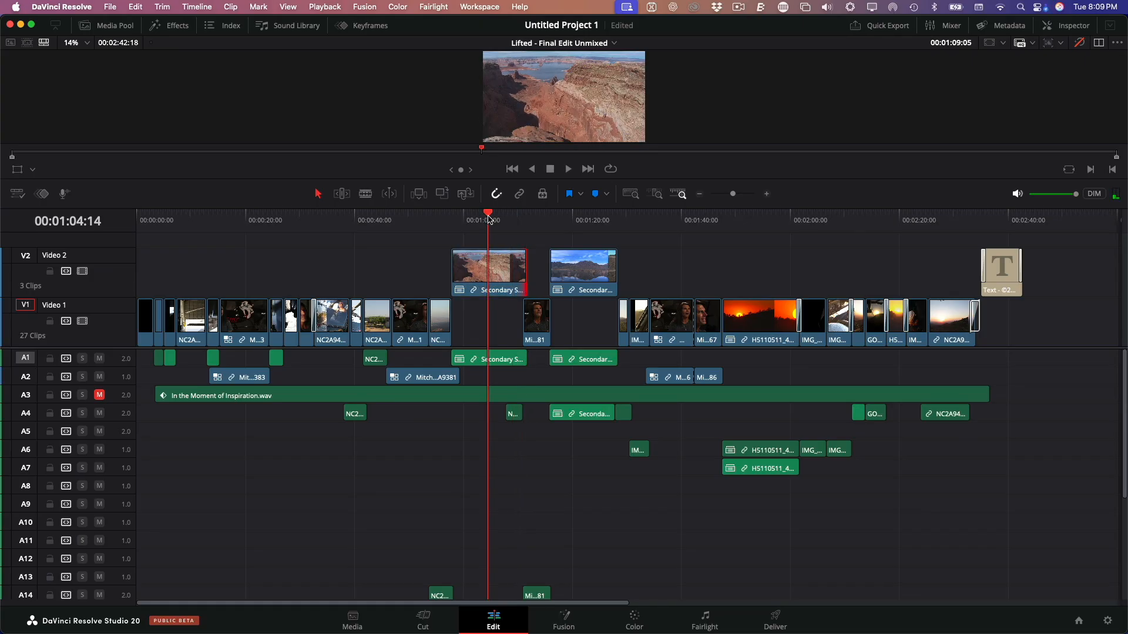
pyautogui.rightClick(489, 271)
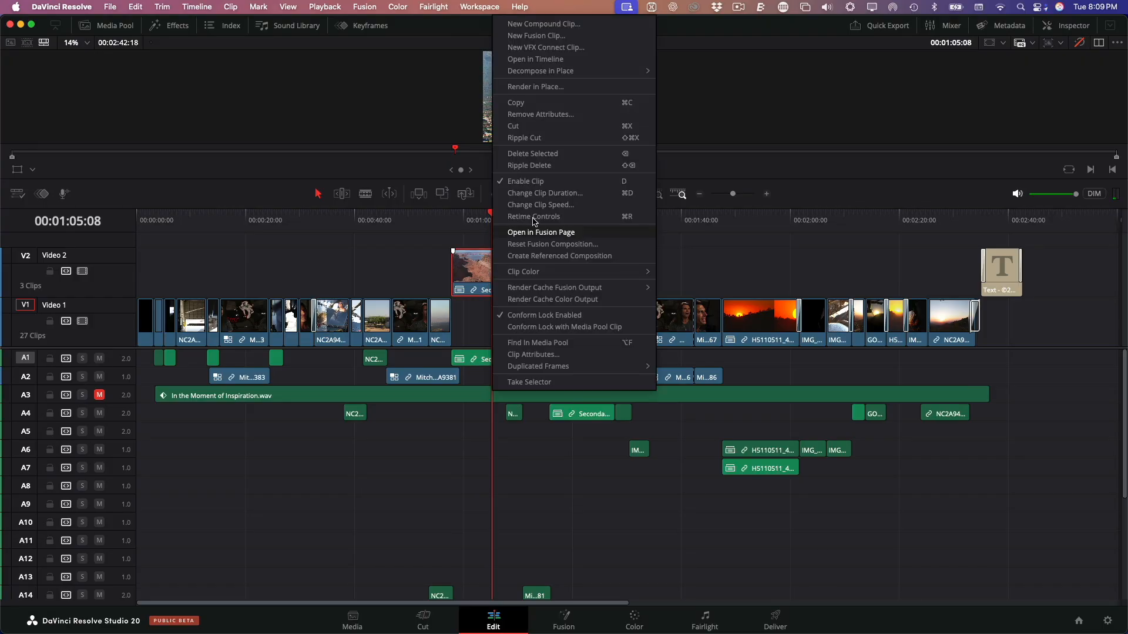
pyautogui.moveTo(572, 70)
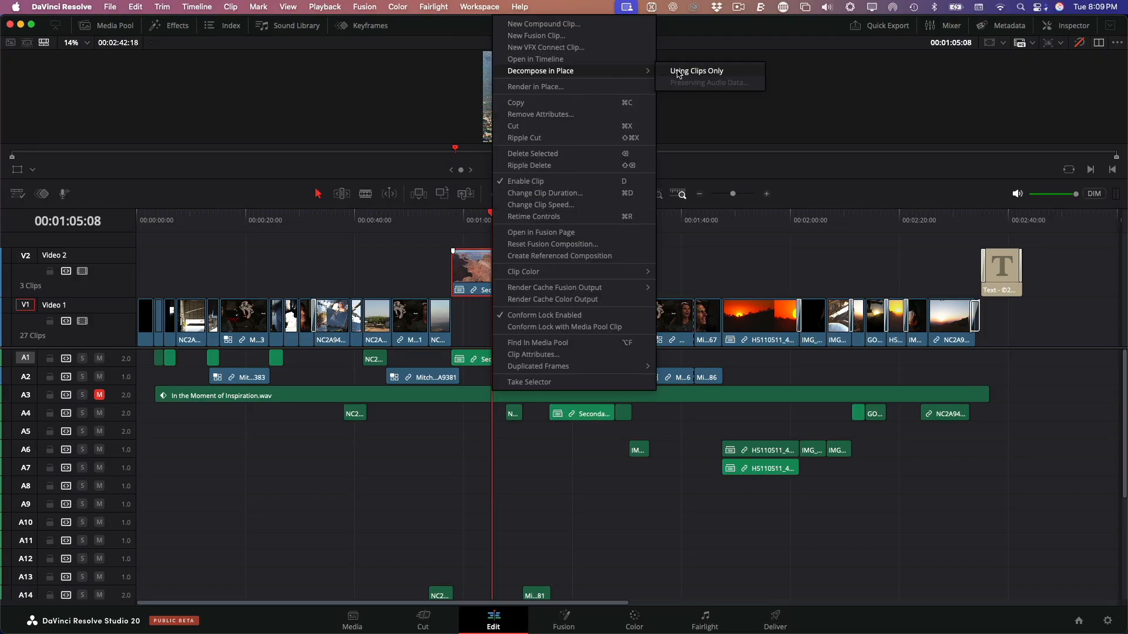
pyautogui.click(696, 70)
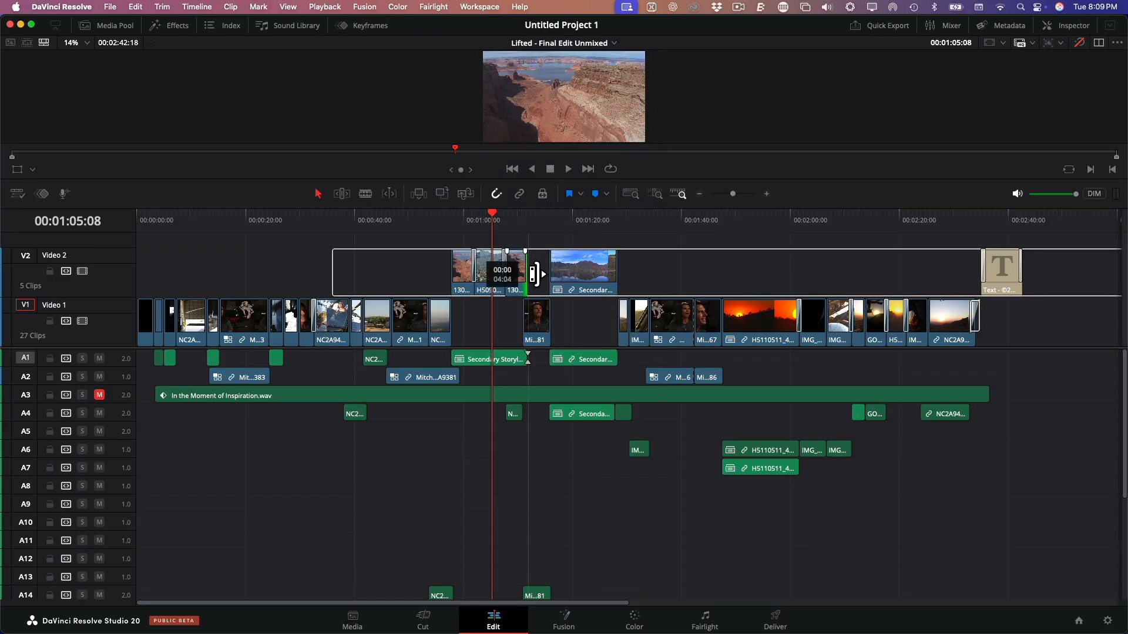
pyautogui.rightClick(581, 271)
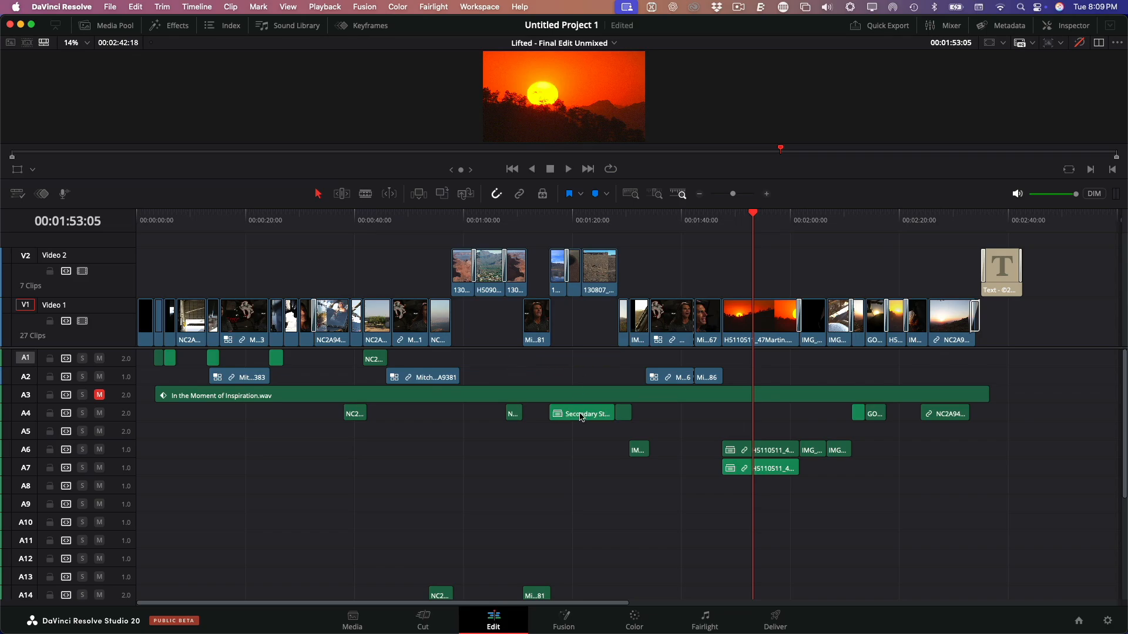
# Delete the leftover Secondary Storyline audio clips and remove all empty audio tracks.
pyautogui.click(581, 412)
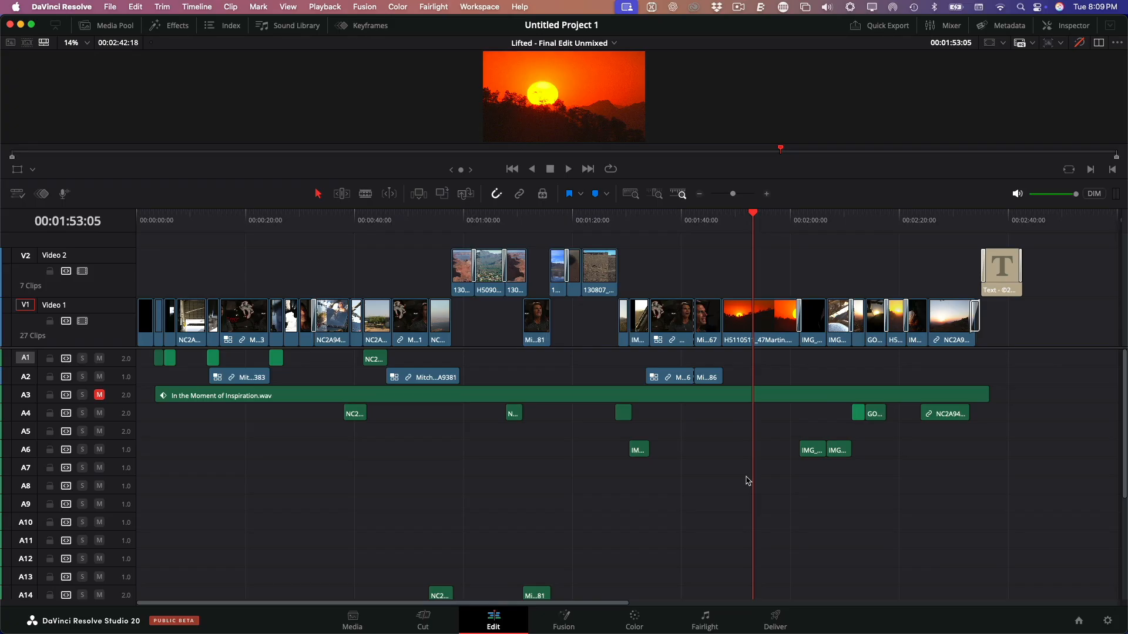
pyautogui.moveTo(728, 480)
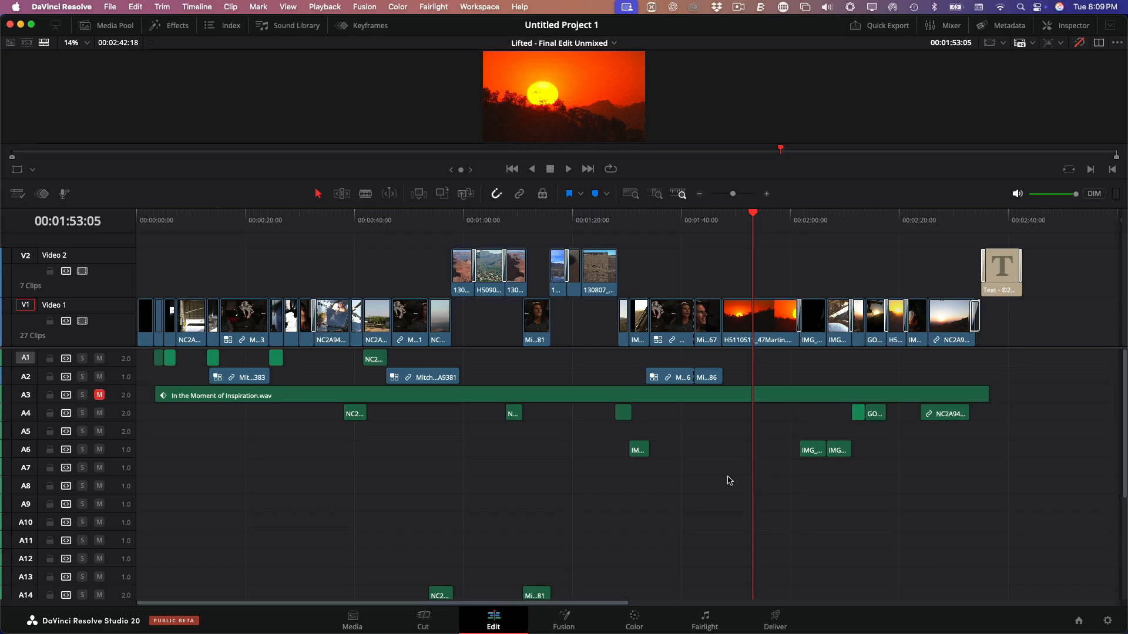
pyautogui.rightClick(7, 424)
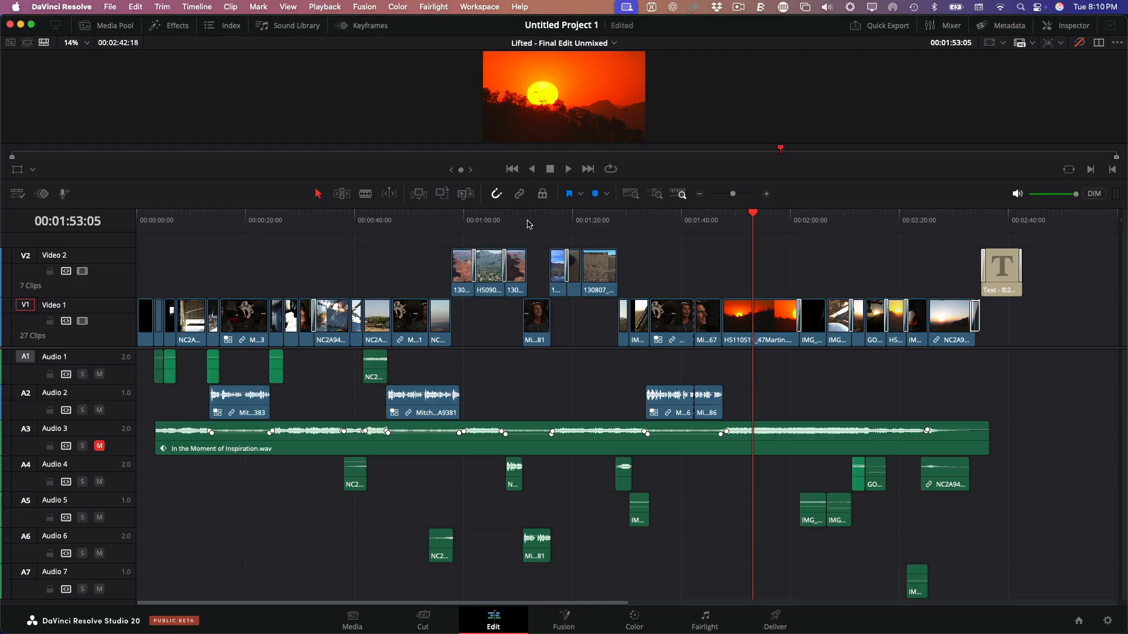
# Move the stray Mi...81 interview clip from A6 to A2, mute A2, and play from 0:40, 1:29 and 1:32.
pyautogui.click(528, 213)
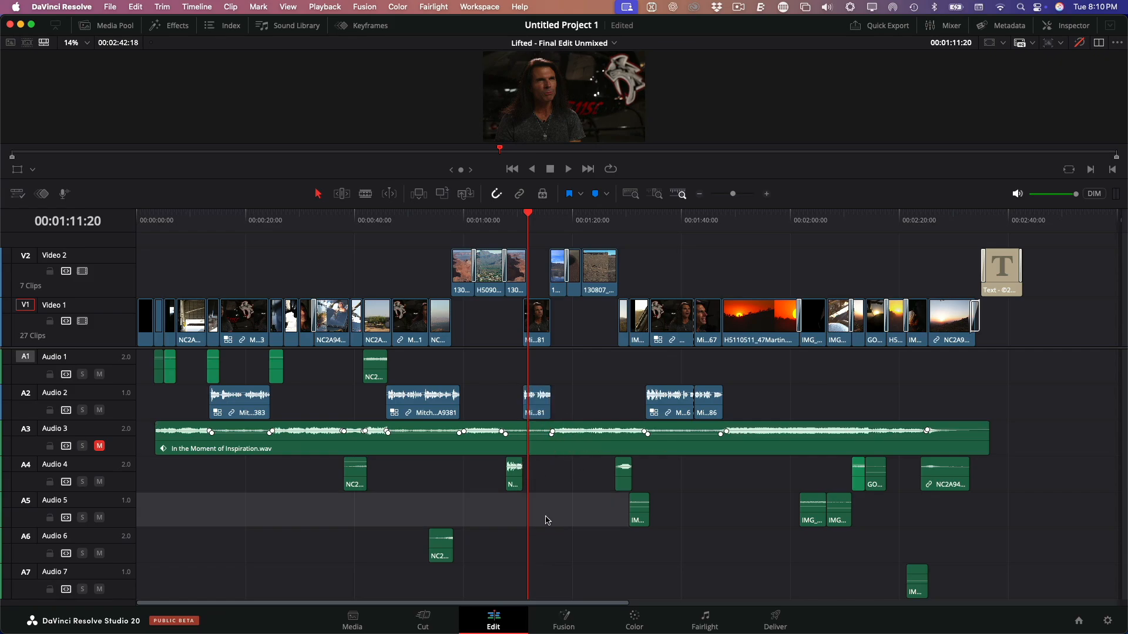
pyautogui.moveTo(440, 513)
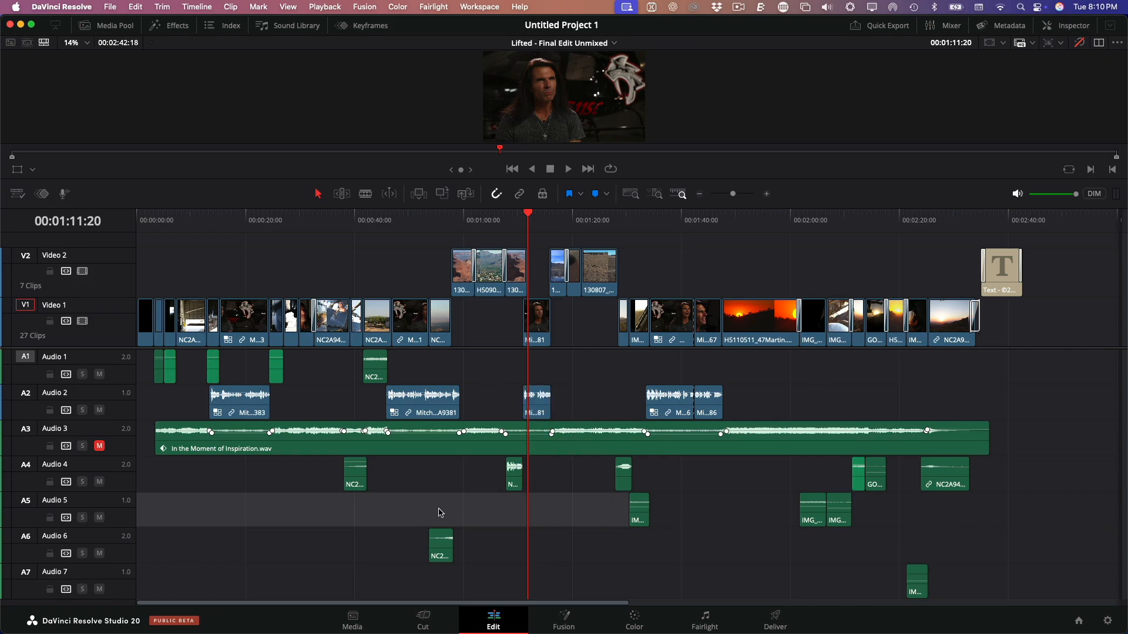
pyautogui.moveTo(371, 501)
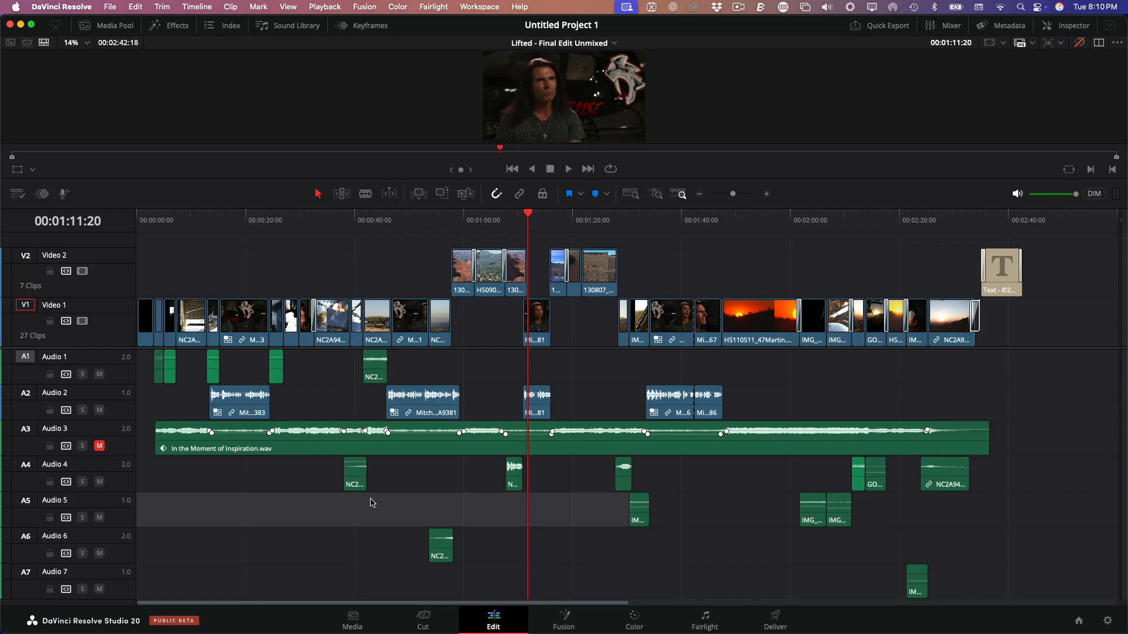
pyautogui.moveTo(419, 512)
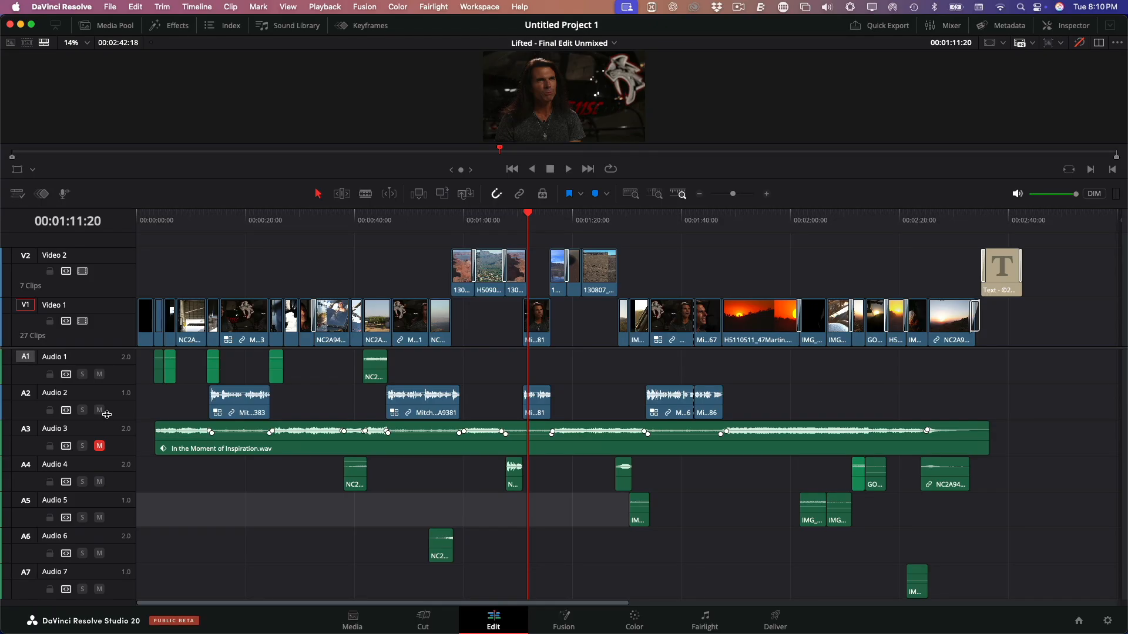
pyautogui.click(99, 410)
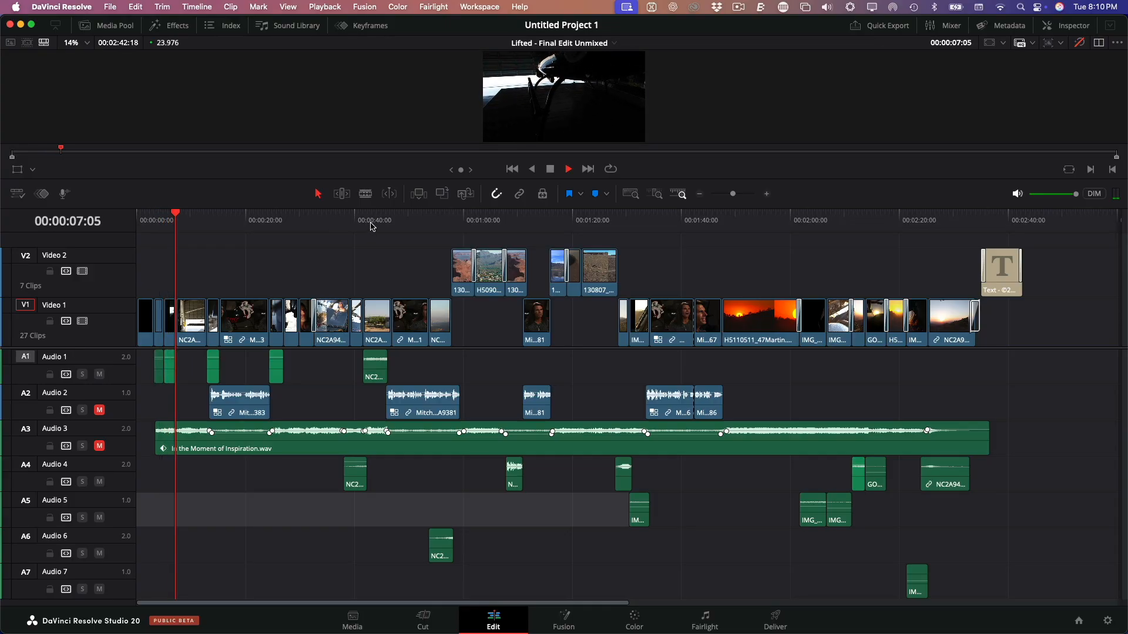
pyautogui.click(376, 221)
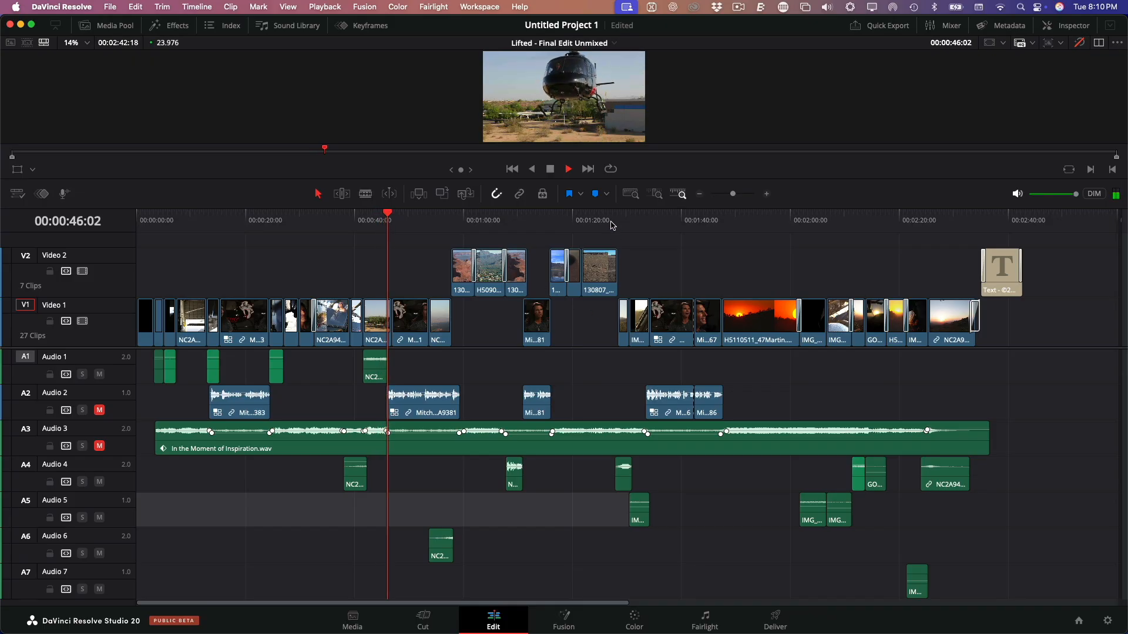
pyautogui.click(624, 220)
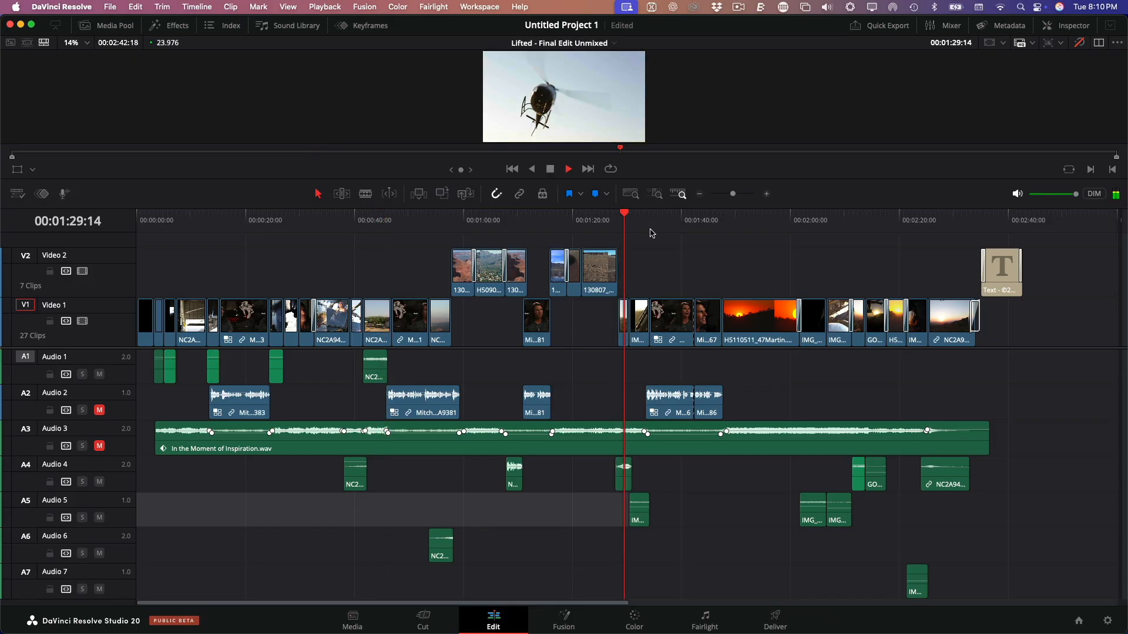
pyautogui.click(634, 213)
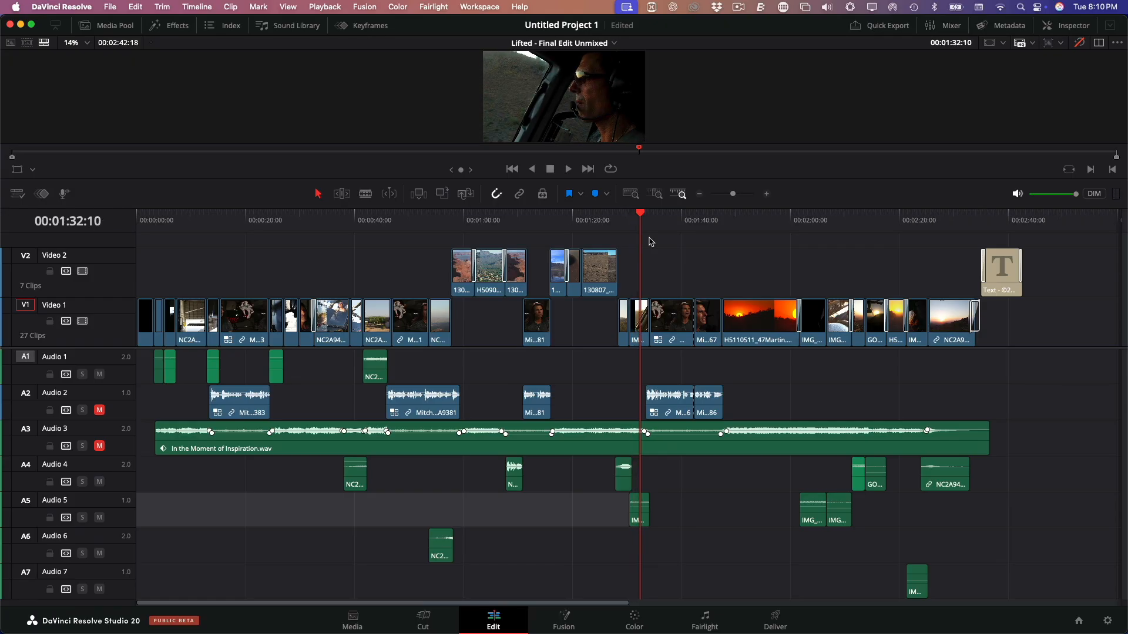
pyautogui.moveTo(34, 399)
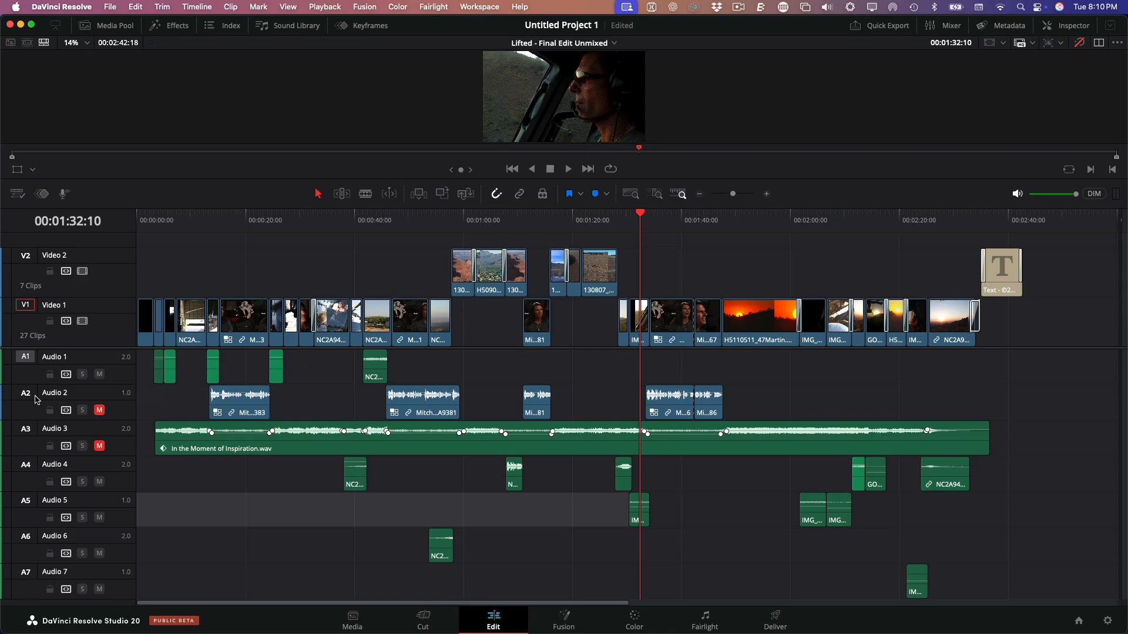
pyautogui.moveTo(30, 411)
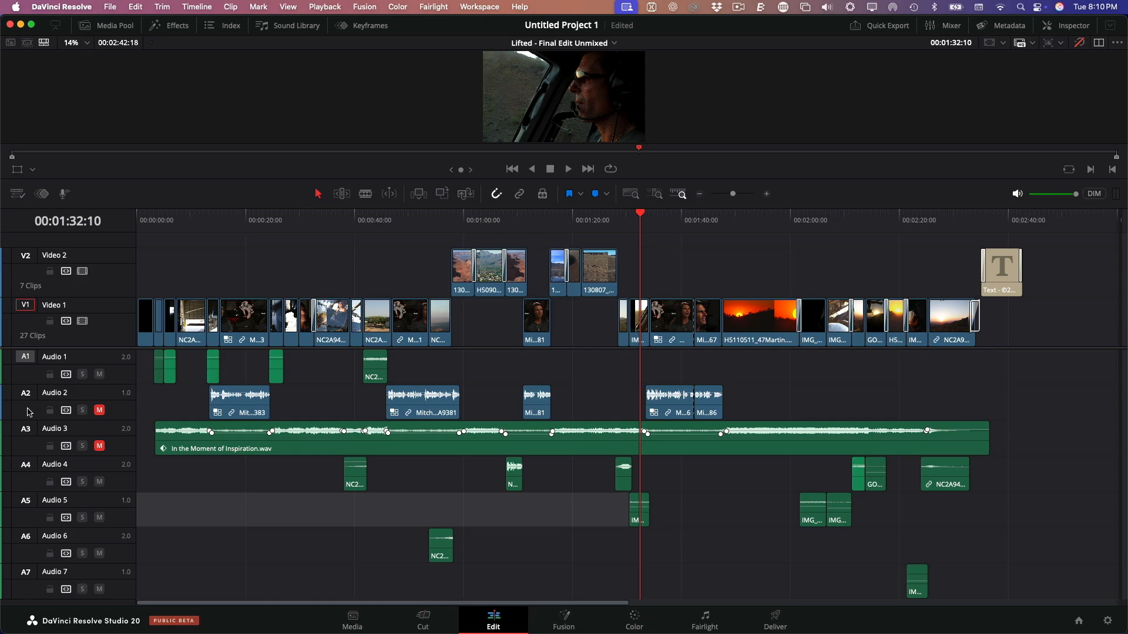
# Reorder tracks so dialogue sits on Audio 1, effects on Audio 2-3 and music on Audio 4.
pyautogui.rightClick(28, 413)
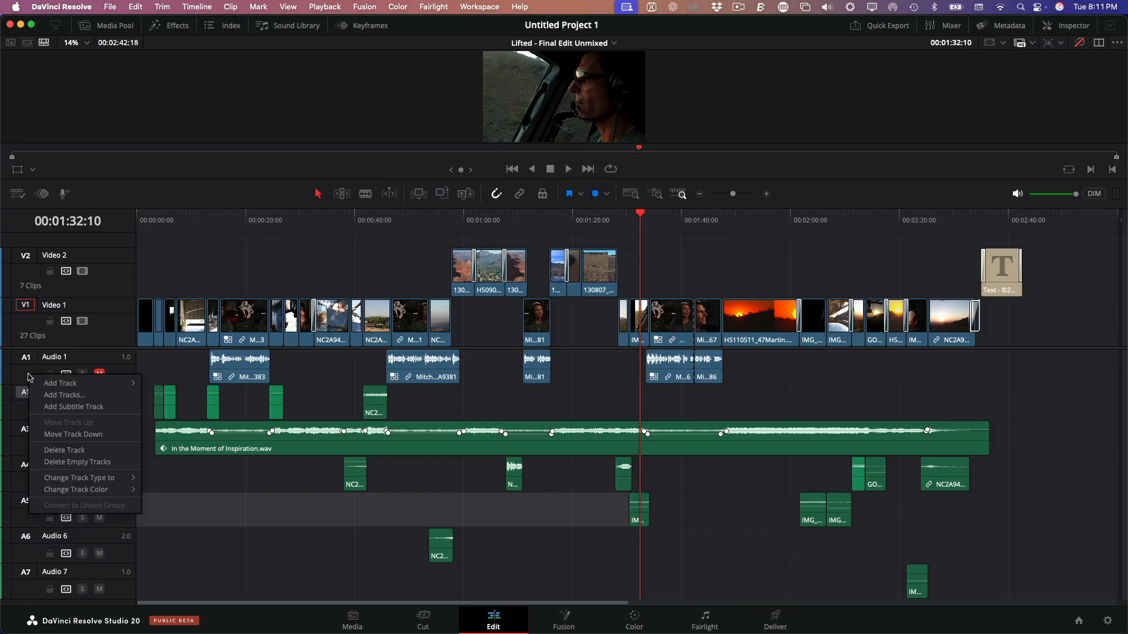
pyautogui.click(60, 383)
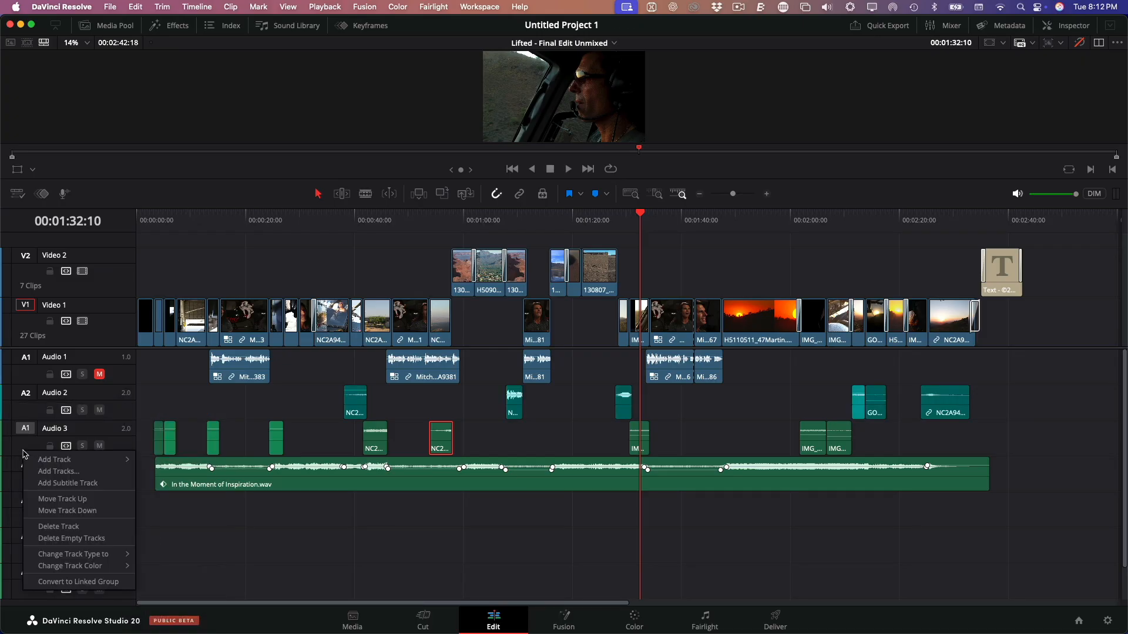
pyautogui.click(59, 471)
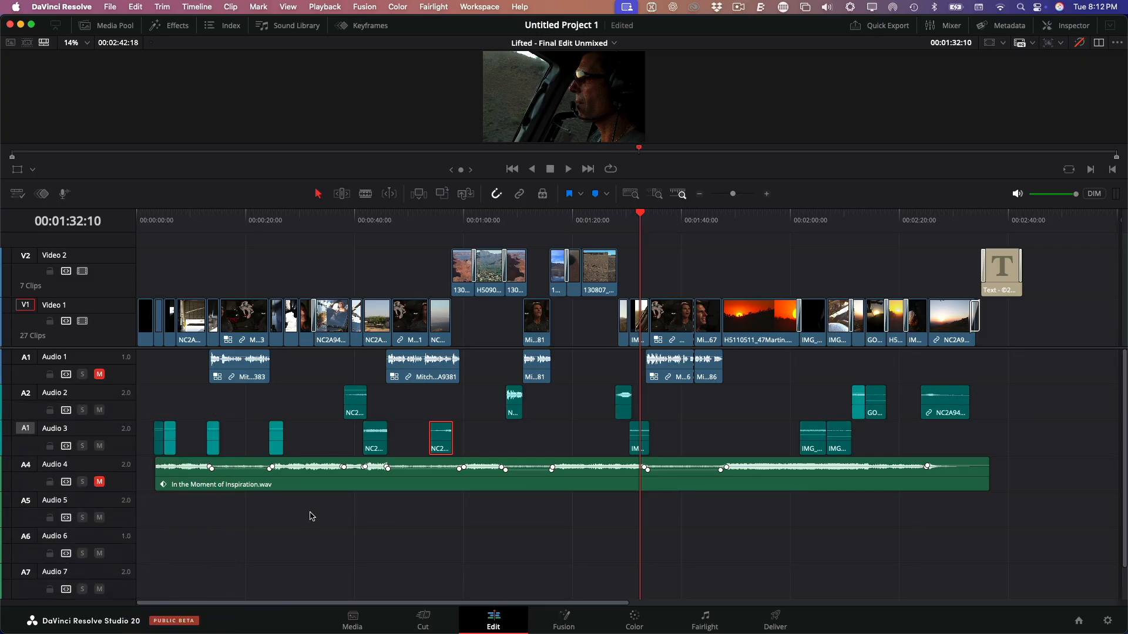
pyautogui.click(309, 515)
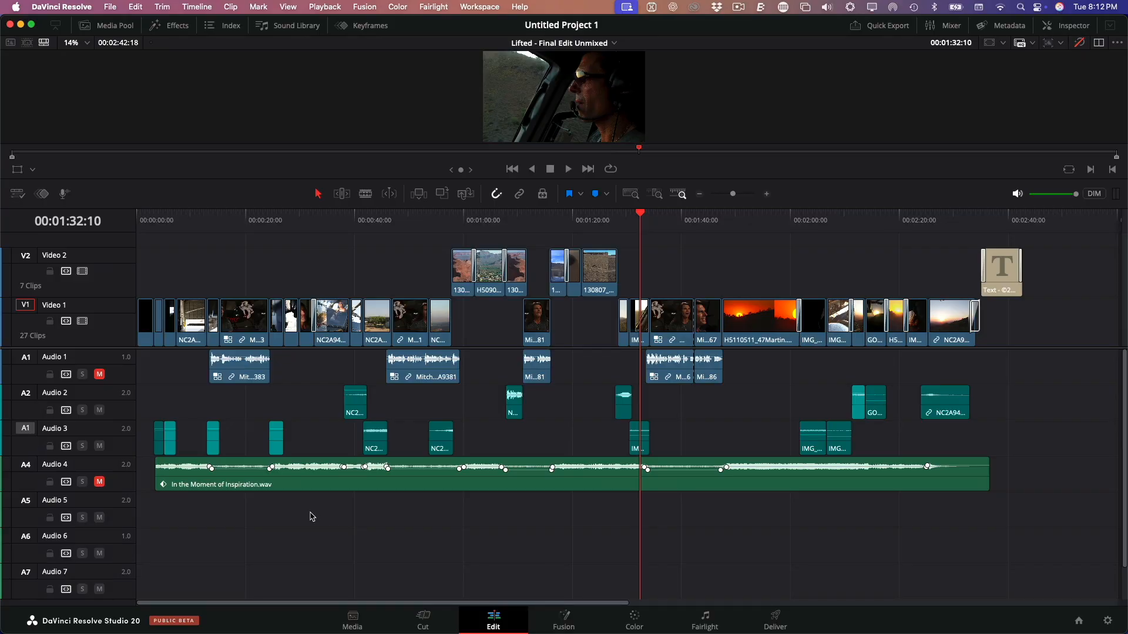